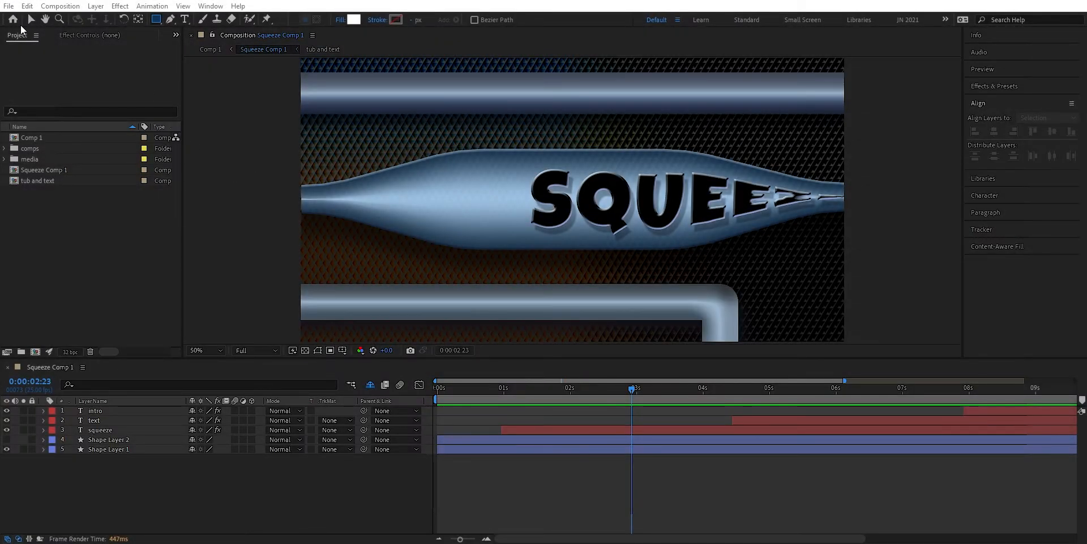
- Create Comp 2 as an empty 1920×960, 25 fps, 15-second composition
left_click(59, 7)
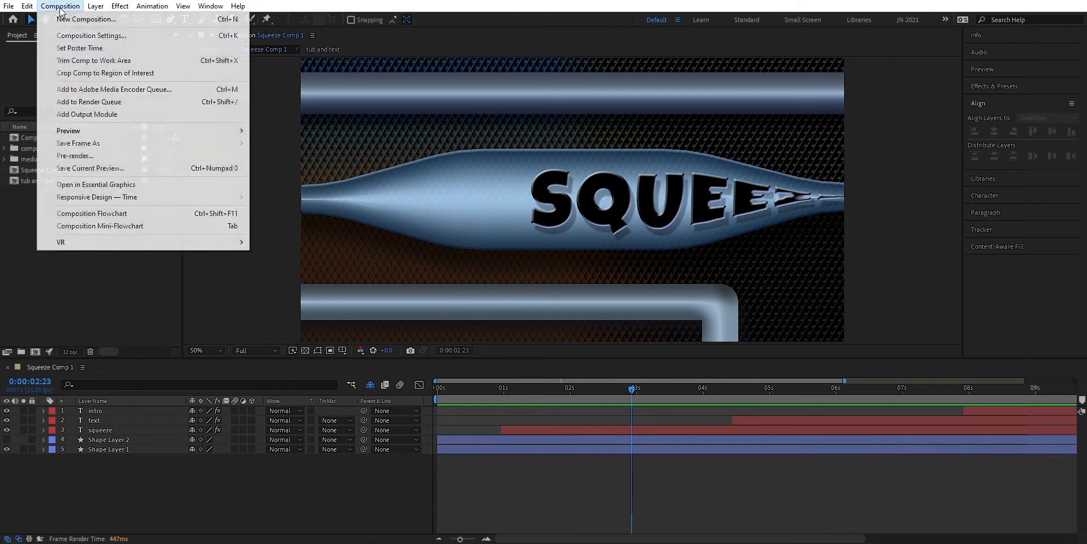
left_click(90, 35)
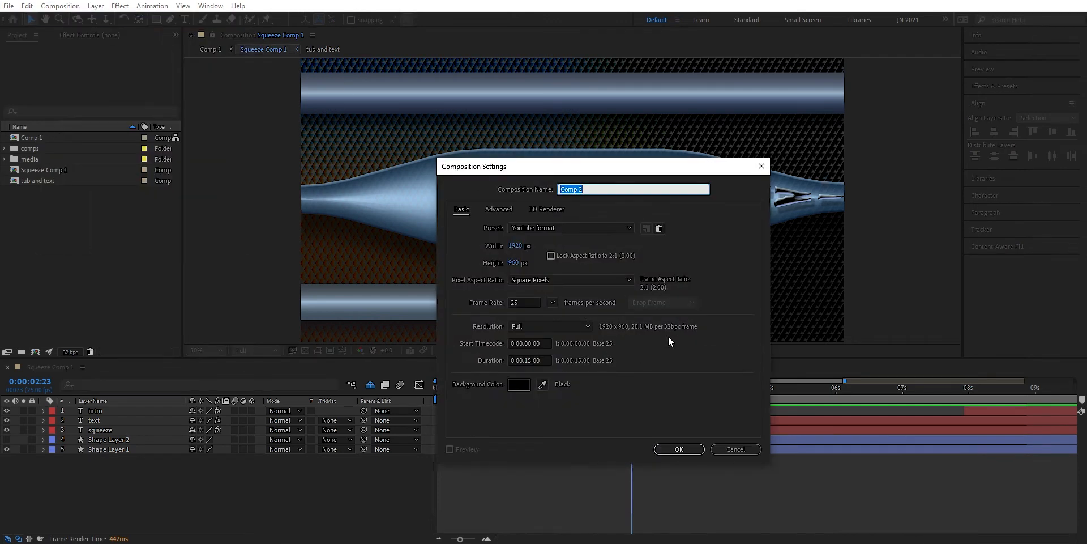
left_click(679, 449)
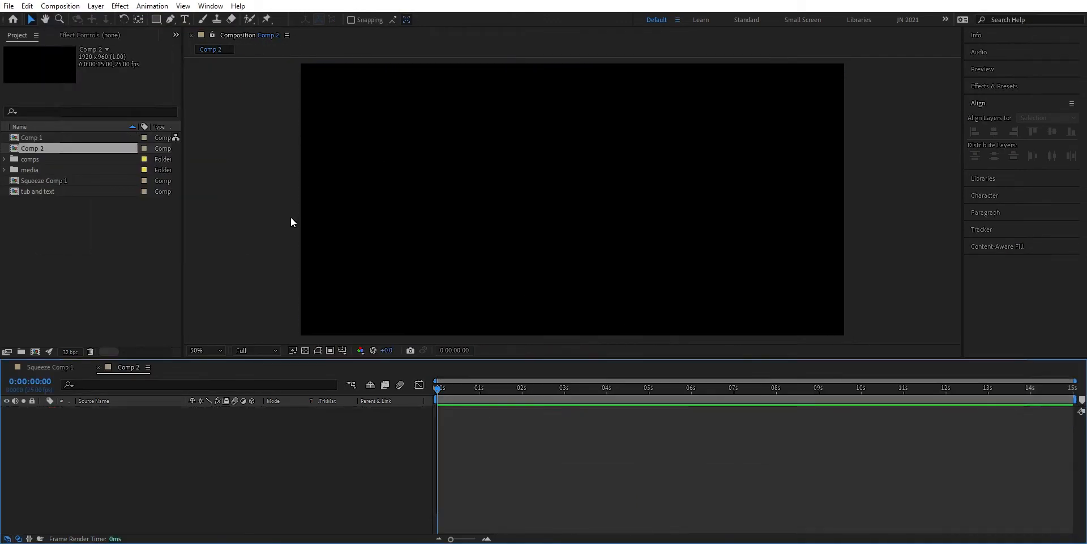
mouse_move(157, 20)
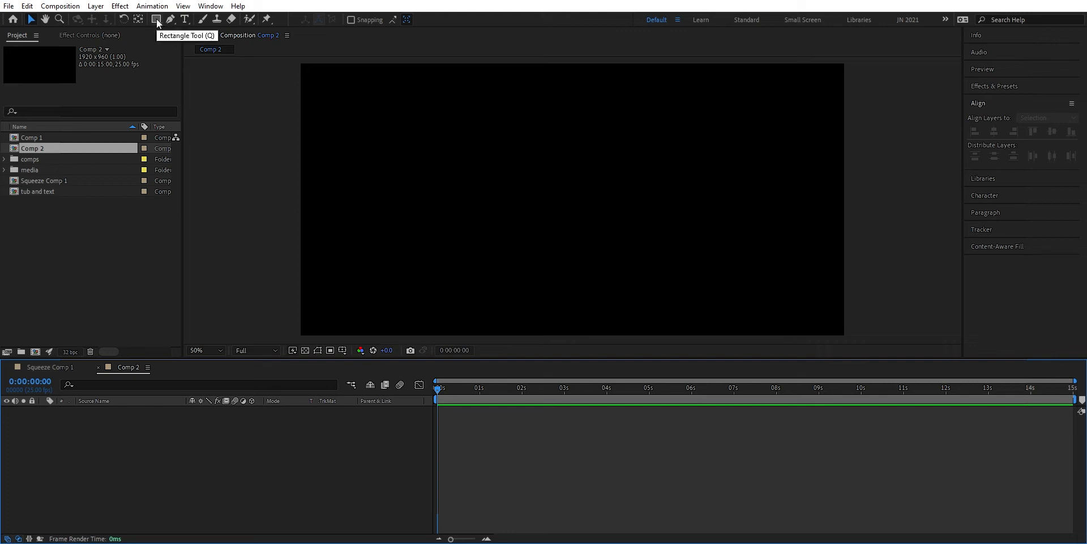
- Draw a wide white rectangle as a horizontal band across the centre of Comp 2
left_click(153, 19)
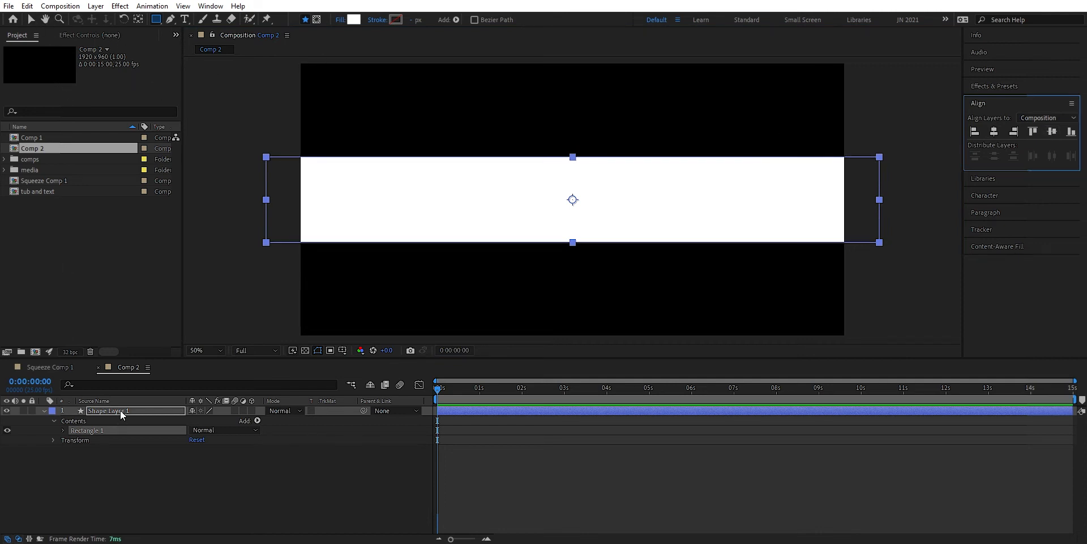
- Apply a Gradient Overlay layer style to the rectangle shape layer
right_click(121, 410)
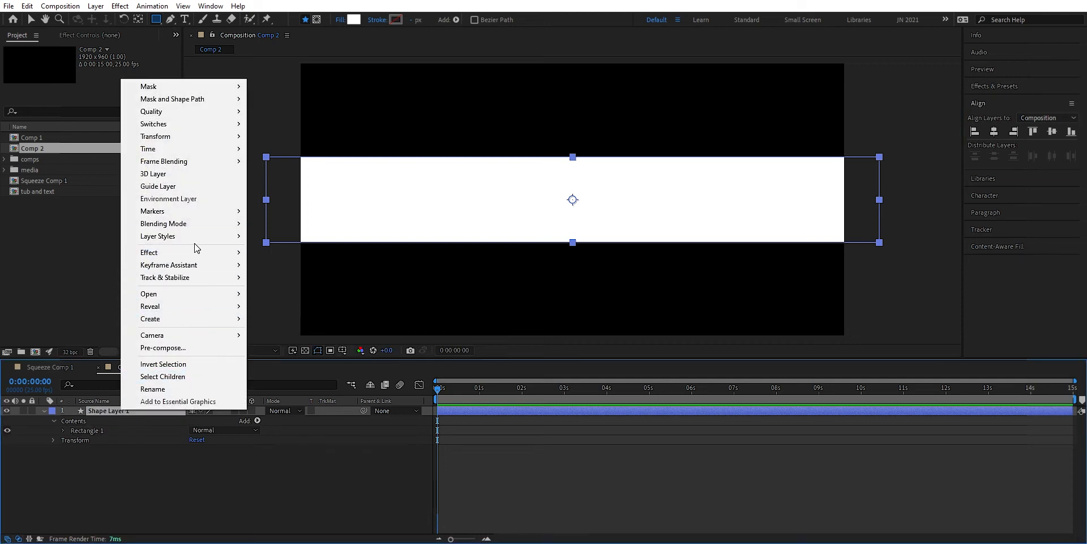
mouse_move(157, 235)
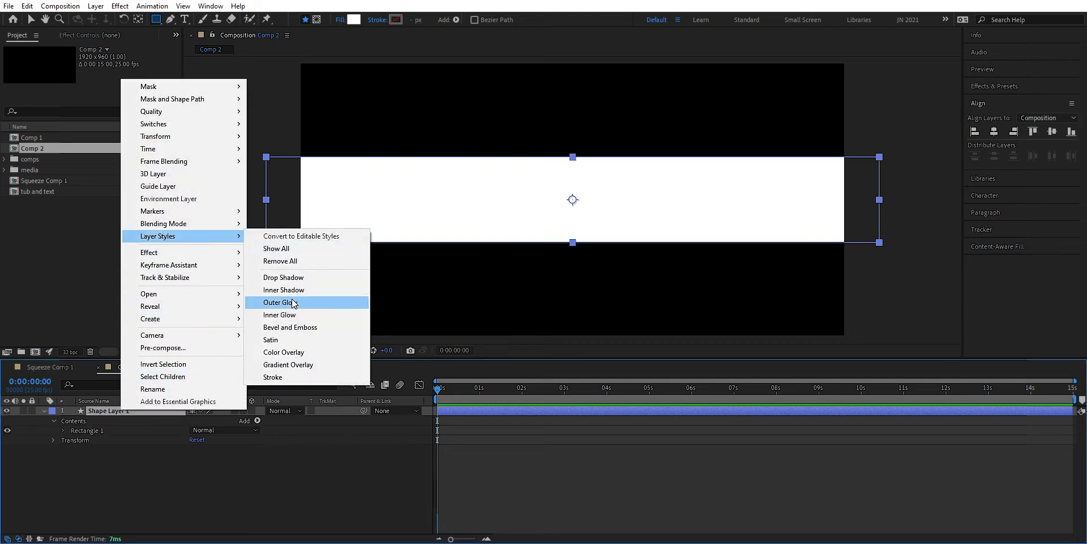
mouse_move(290, 365)
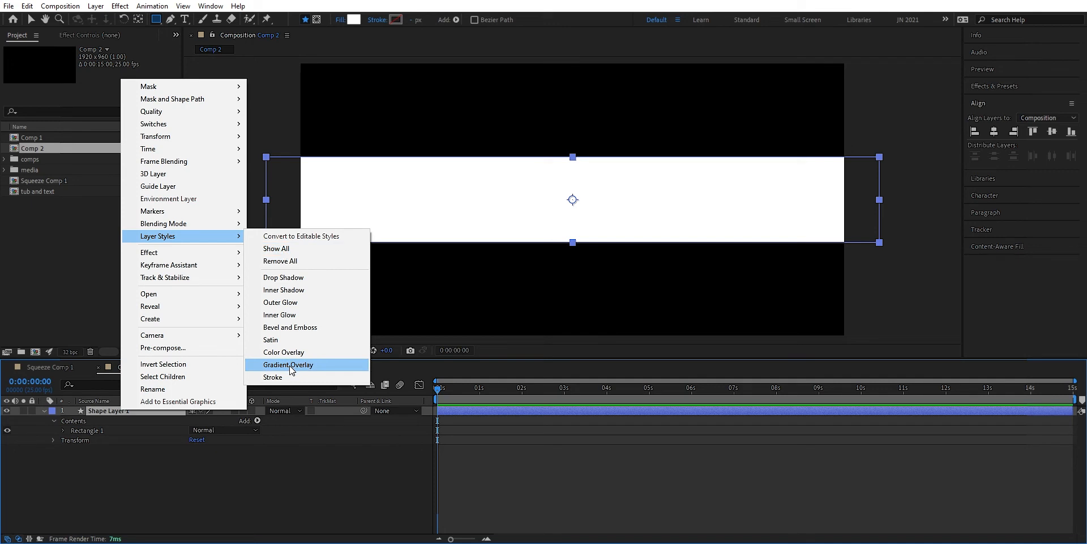
left_click(289, 364)
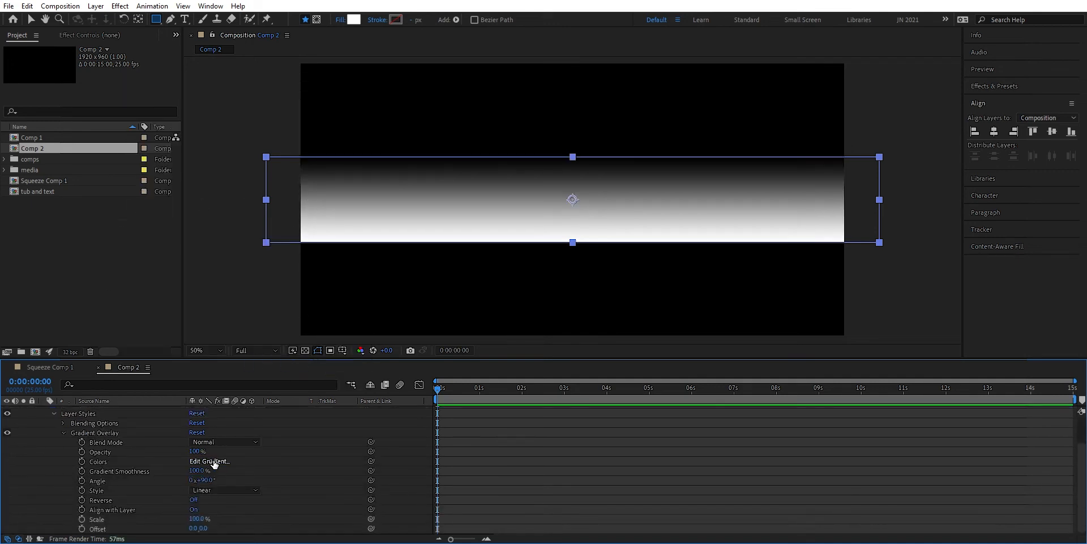
- In the gradient editor, set both end stops of the overlay to dark blue
left_click(208, 461)
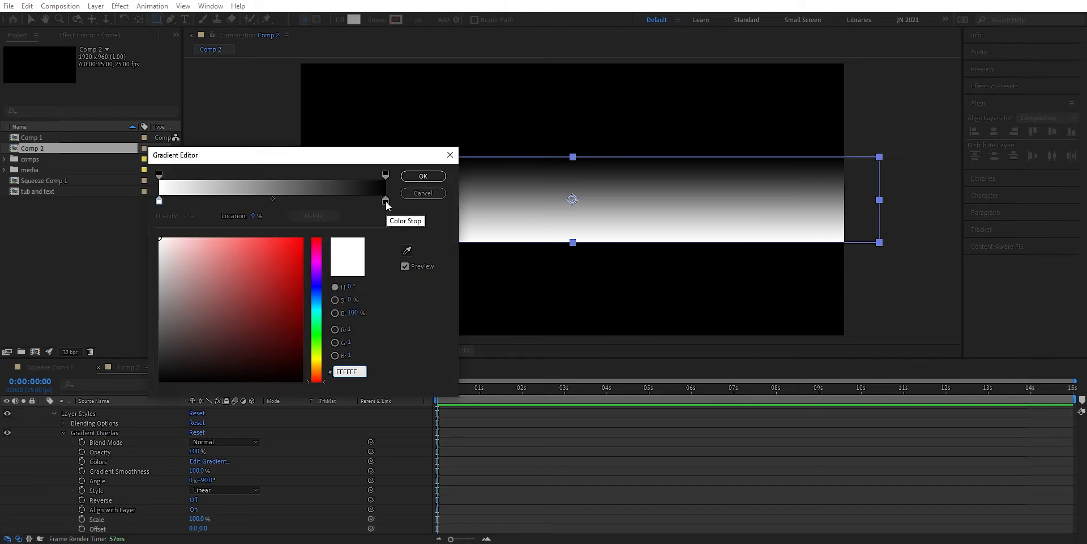
left_click(385, 199)
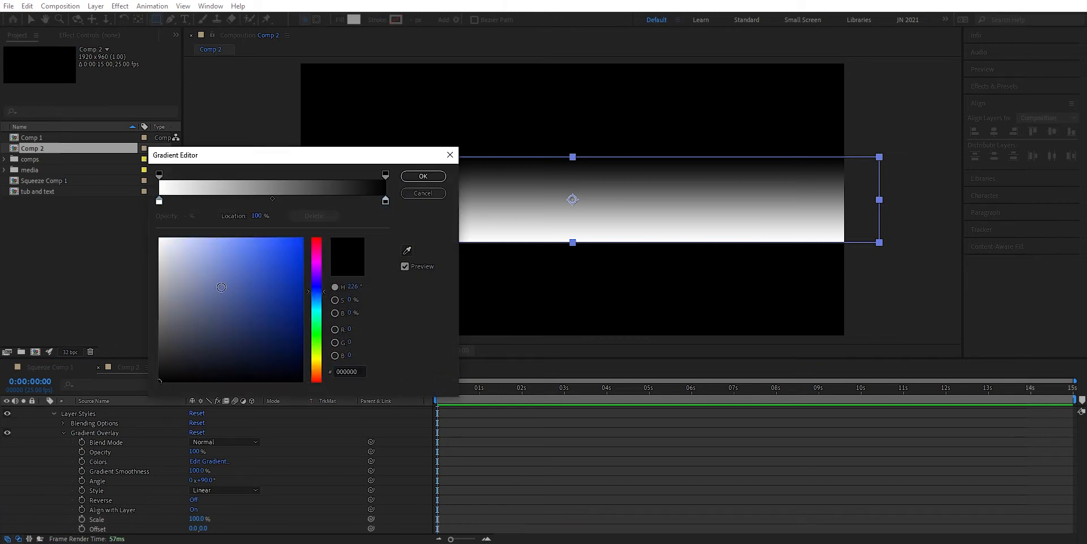
left_click(228, 324)
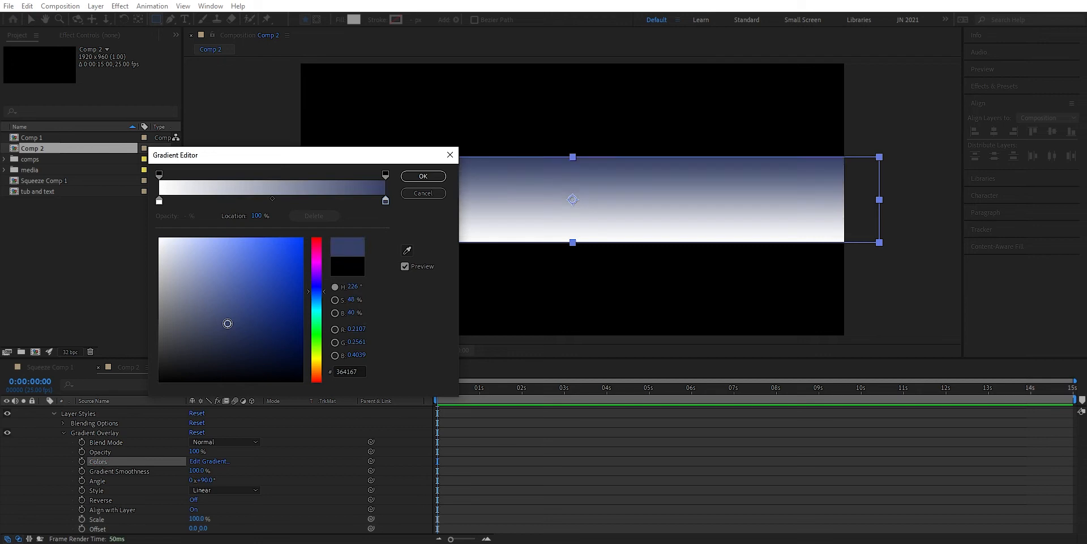
left_click(281, 265)
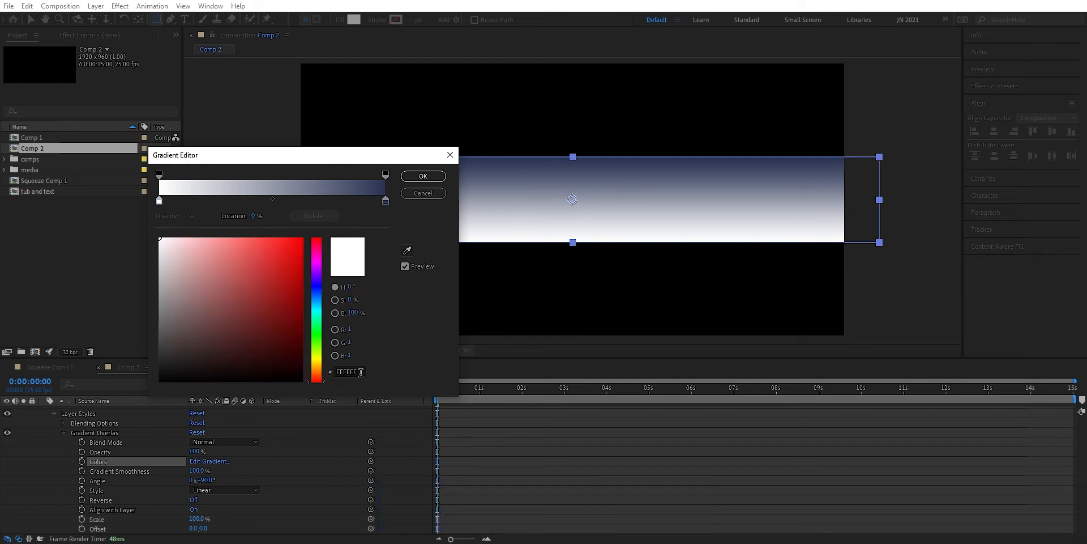
key("ctrl+v")
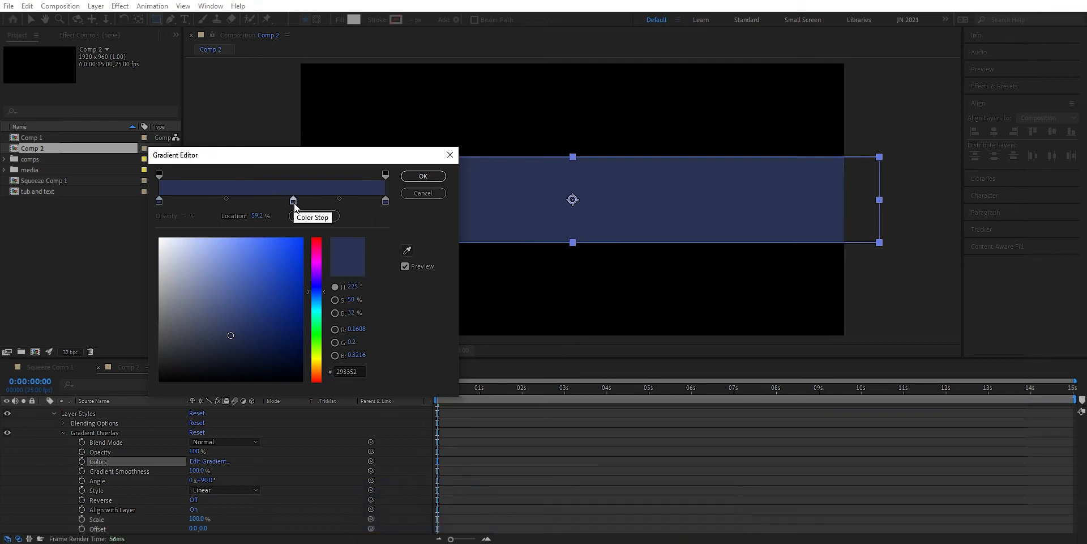
- Add a lighter blue centre stop, pull both midpoints toward it, and confirm the metal-tube gradient
left_click_drag(293, 201, 273, 201)
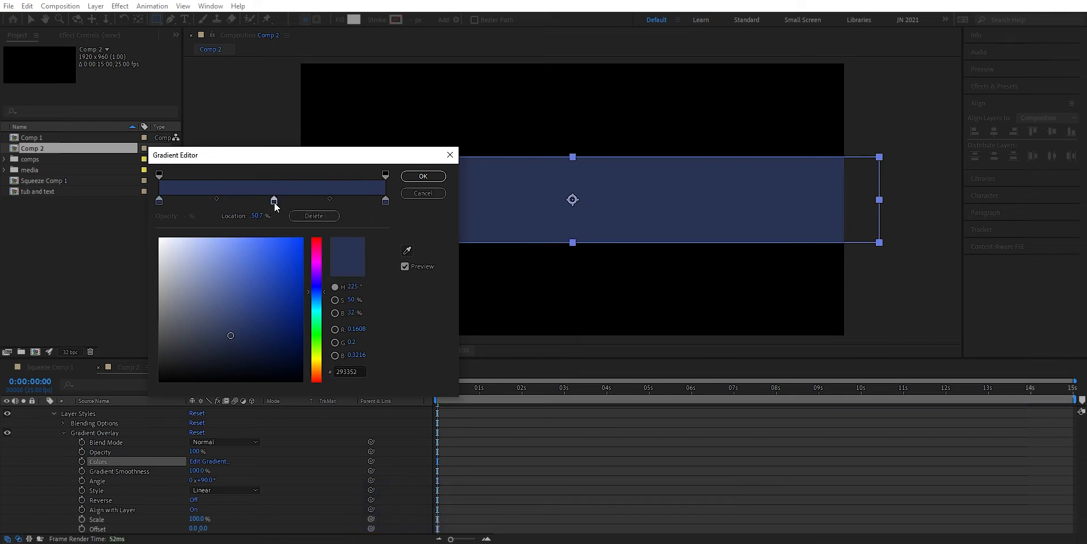
left_click(231, 281)
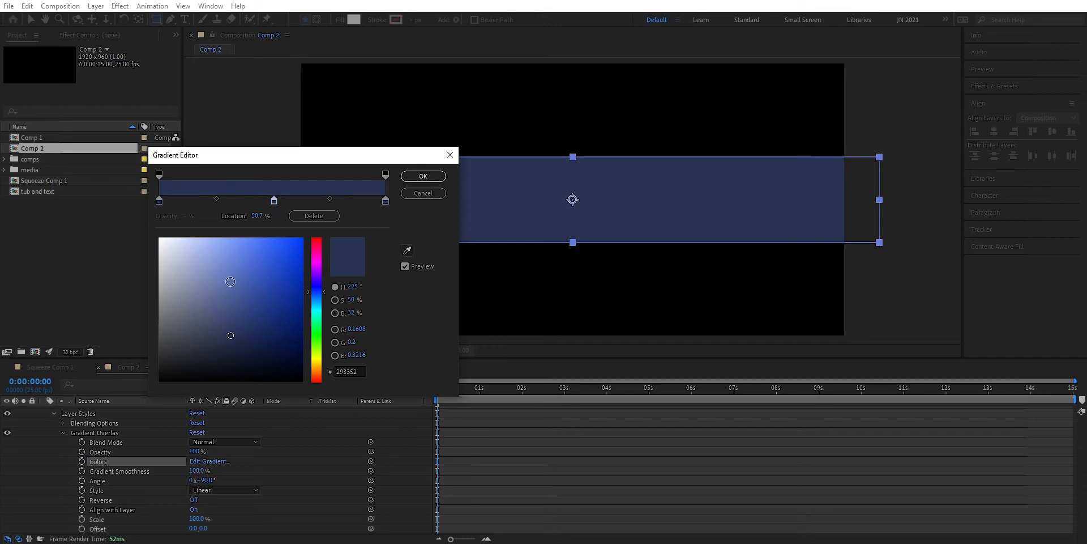
left_click(212, 275)
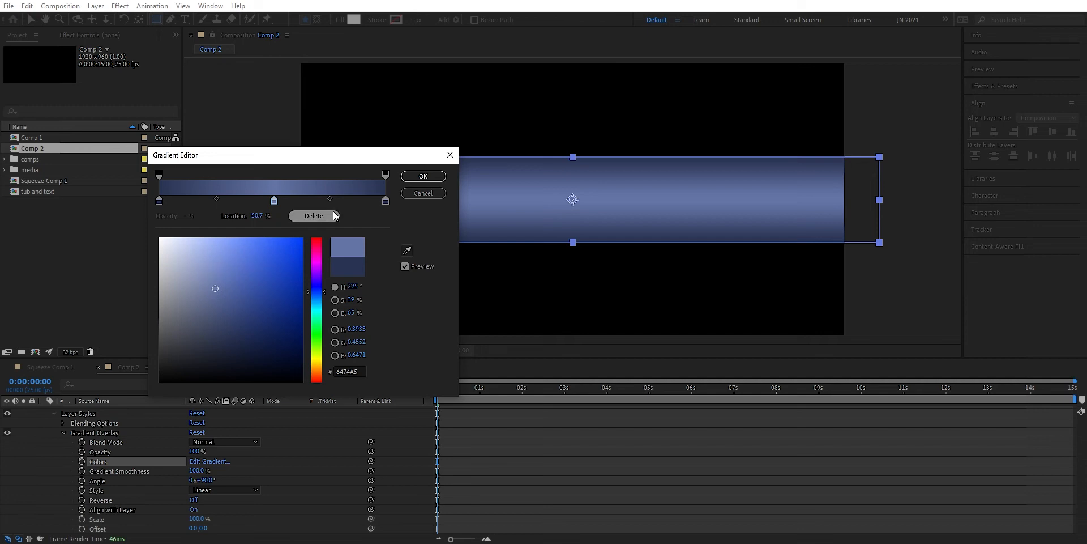
left_click(322, 201)
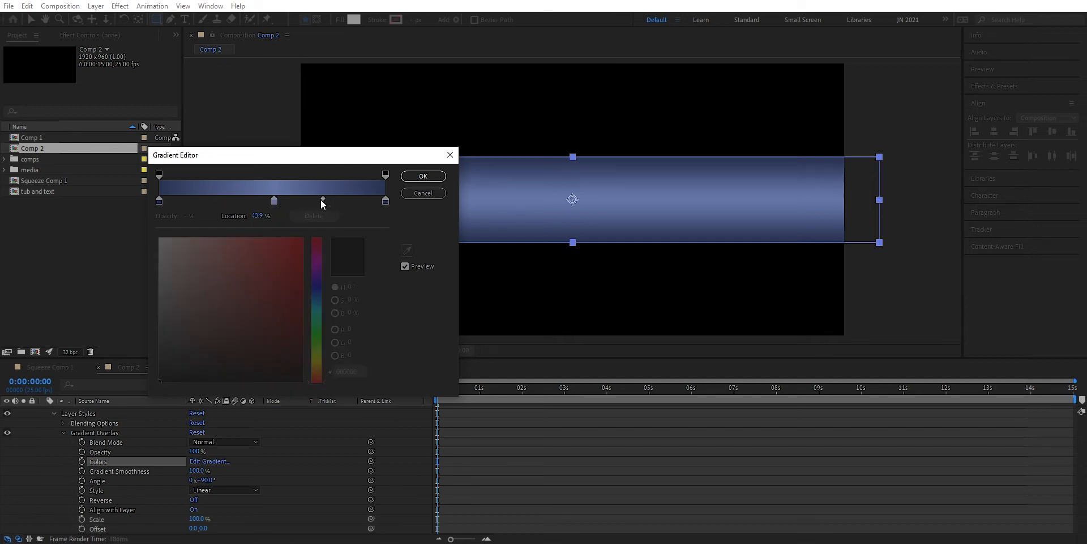
left_click_drag(321, 200, 308, 199)
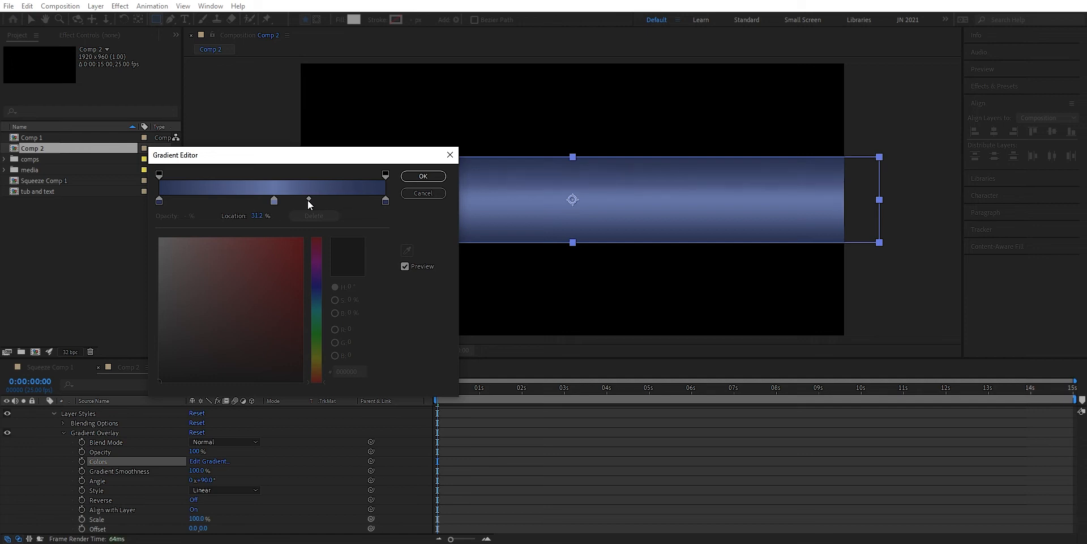
left_click(158, 201)
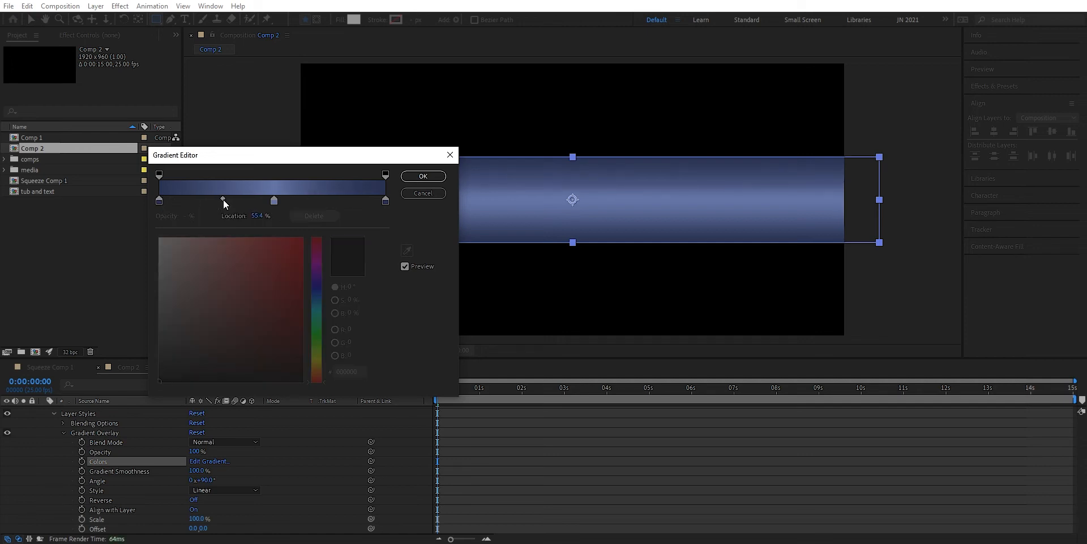
left_click_drag(223, 200, 233, 200)
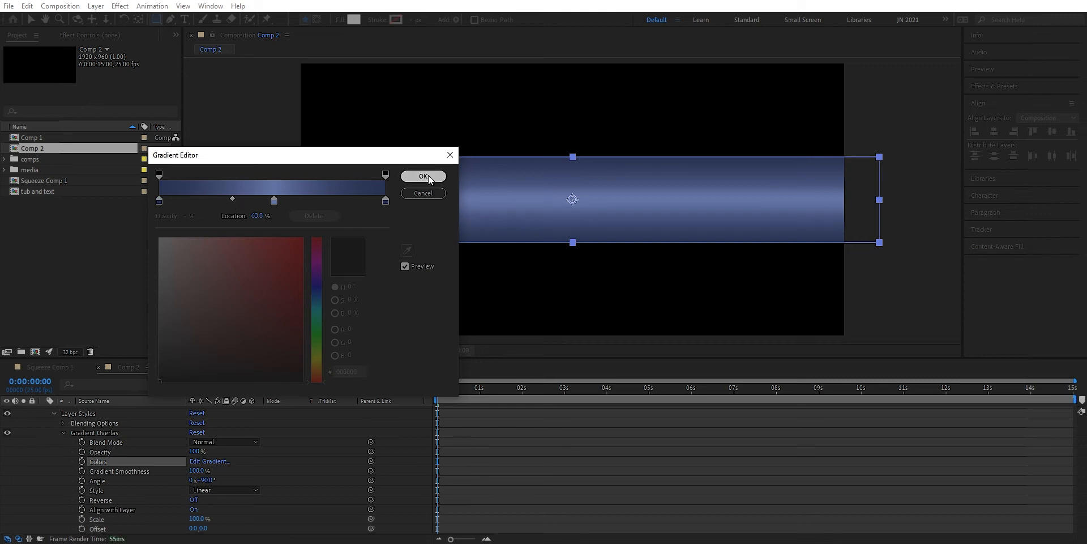
left_click(423, 176)
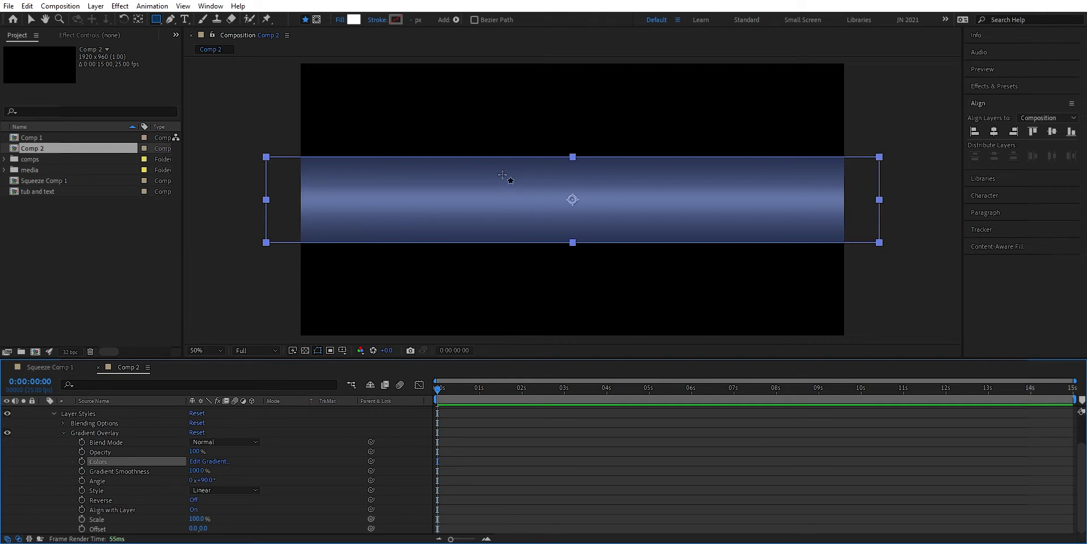
mouse_move(395, 141)
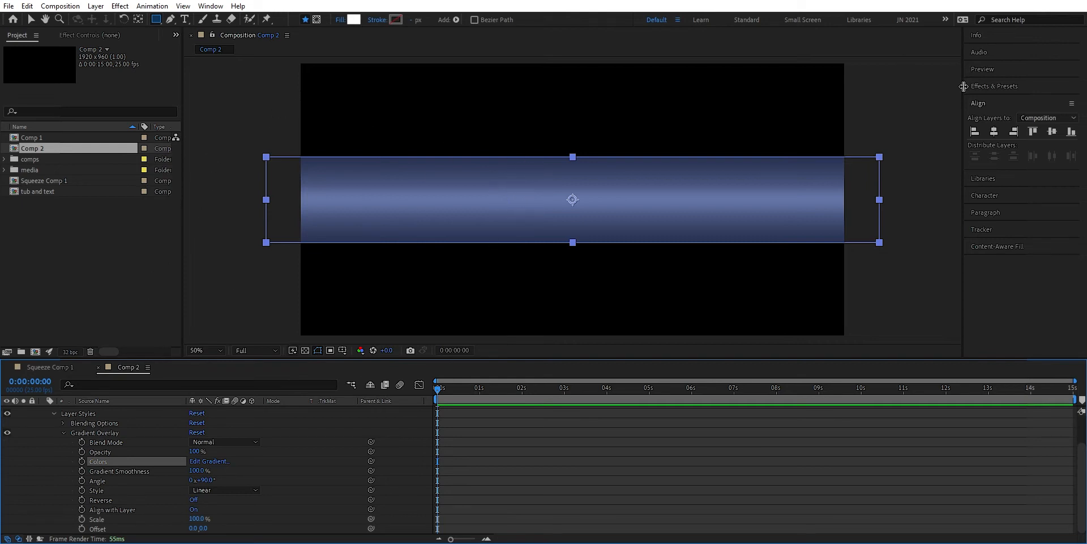
- Search the Effects & Presets panel for 'mesh wa' to find Mesh Warp
type("mesh wa")
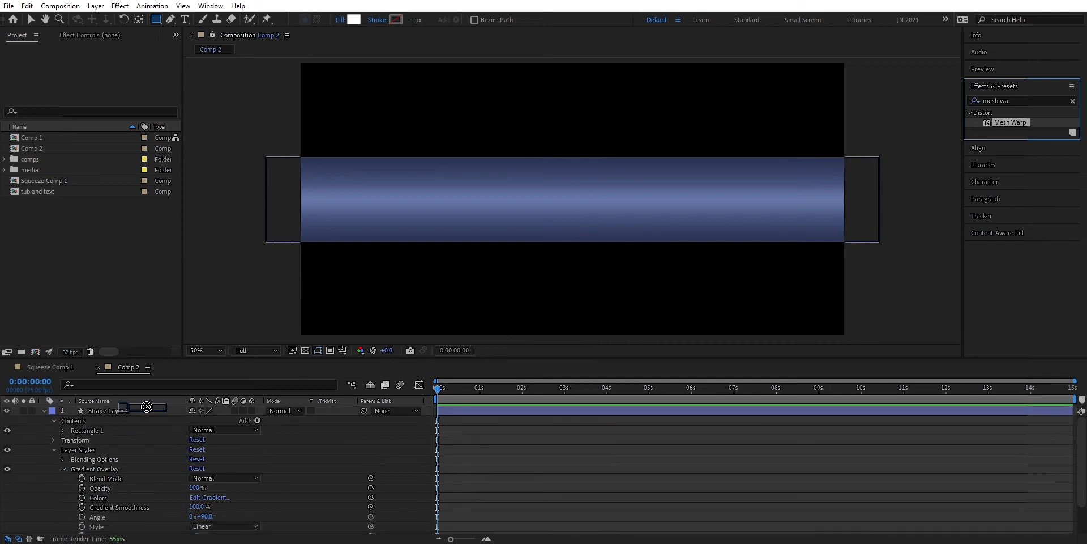
- Apply Mesh Warp to the tube rectangle and set its grid Rows to 3
double_click(1010, 122)
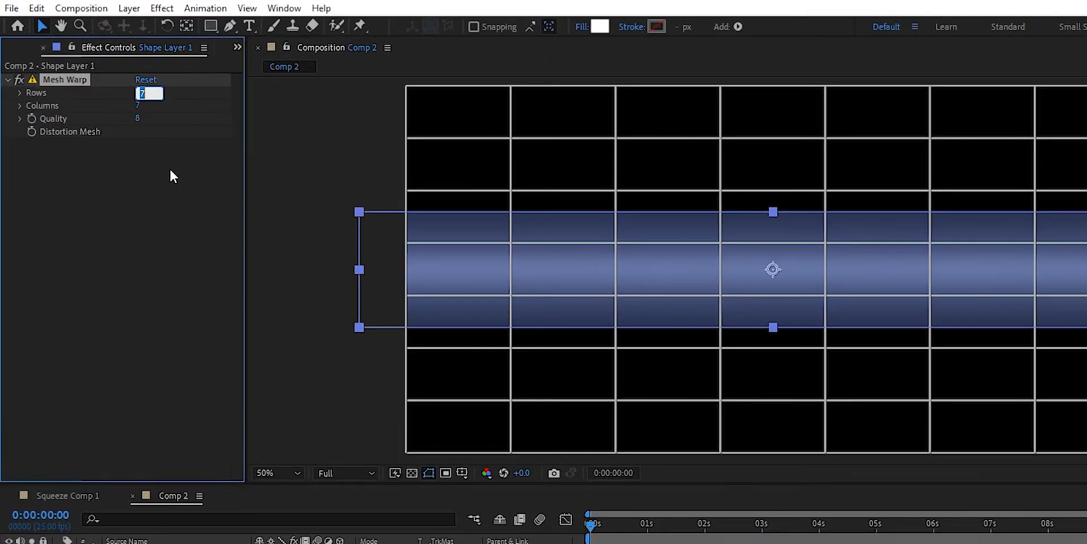
type("3")
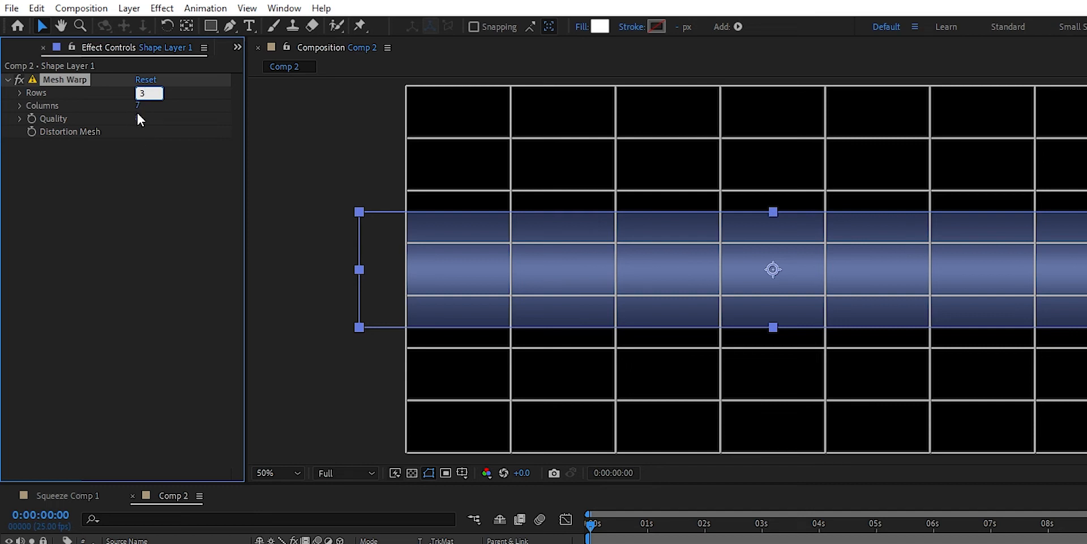
left_click(149, 105)
type("3")
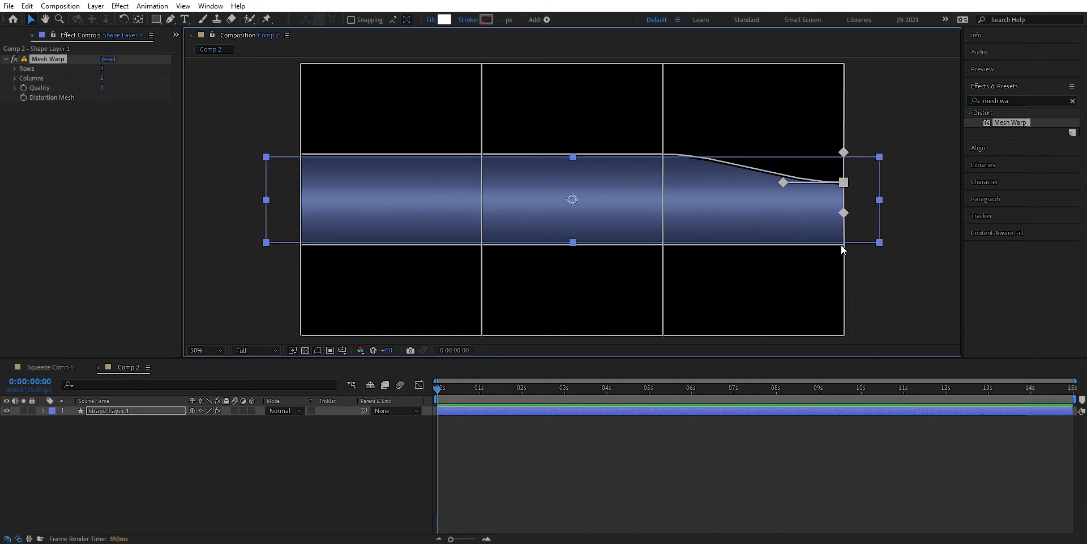
- Pinch the Mesh Warp corner points inward at both edges so the tube tapers at each end
left_click_drag(842, 181, 842, 246)
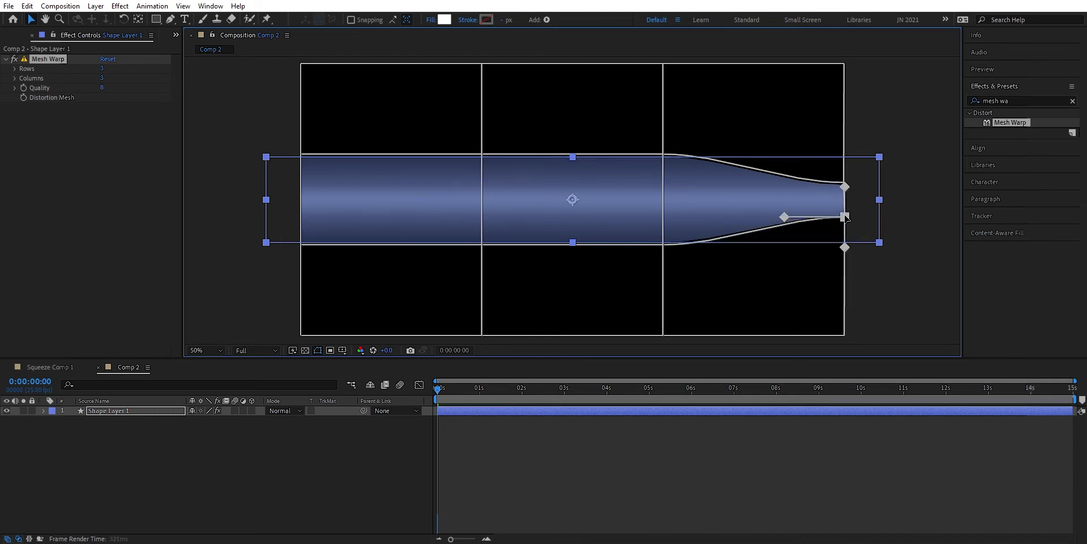
left_click_drag(845, 217, 844, 213)
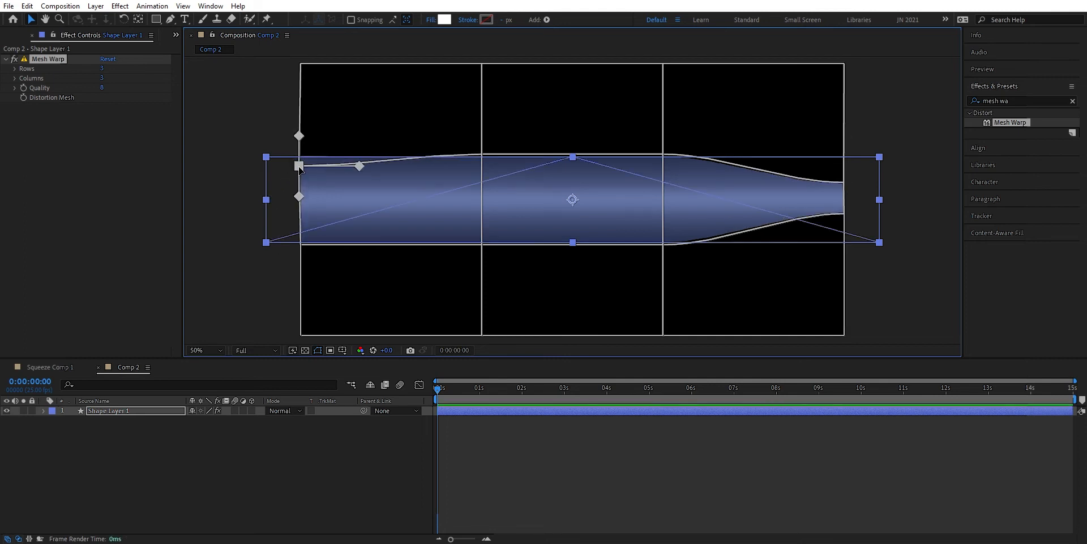
left_click_drag(298, 168, 299, 181)
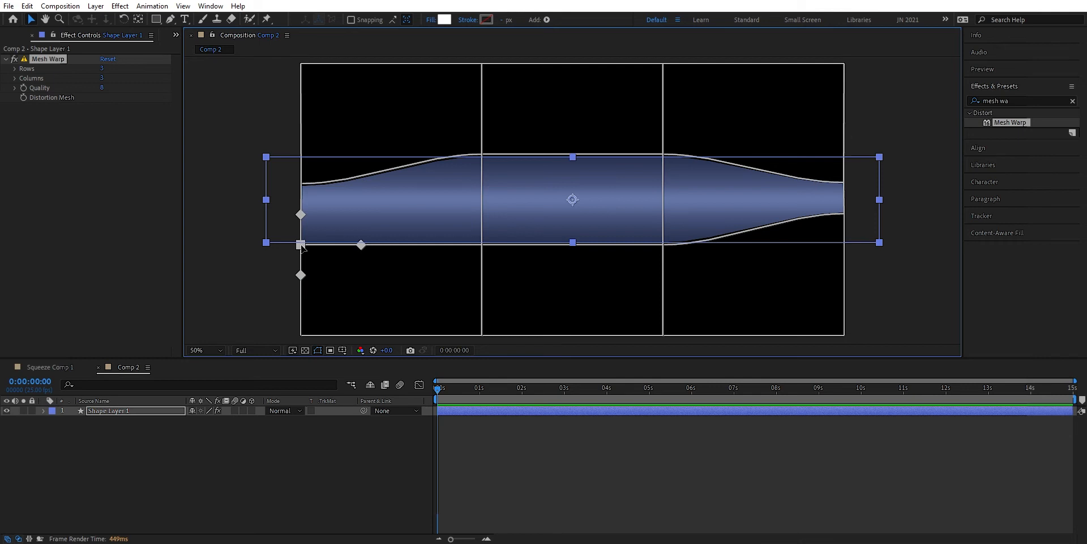
left_click_drag(300, 242, 300, 218)
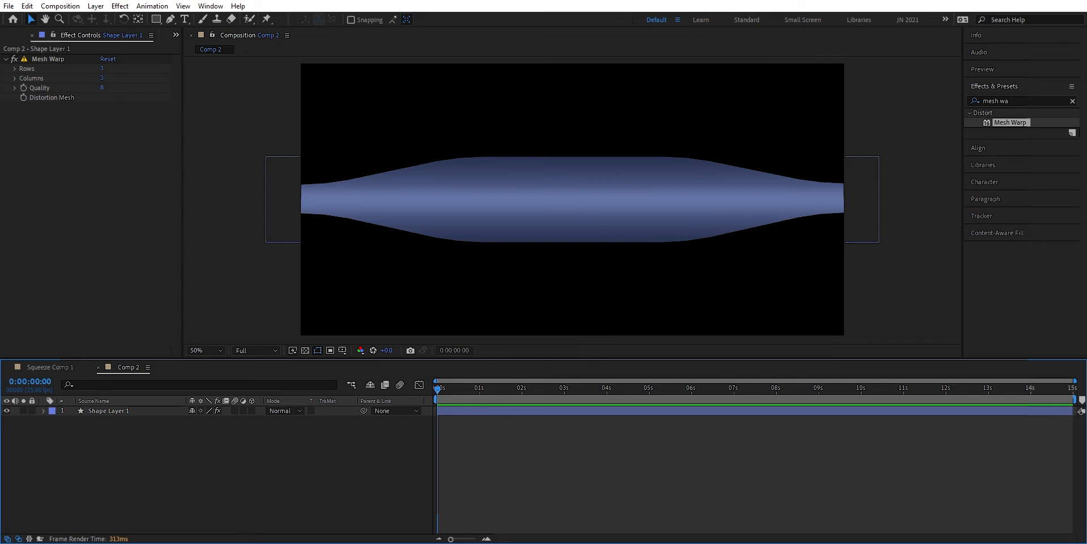
- Add a black 'TEXT' type layer centred over the bulging tube
left_click(184, 19)
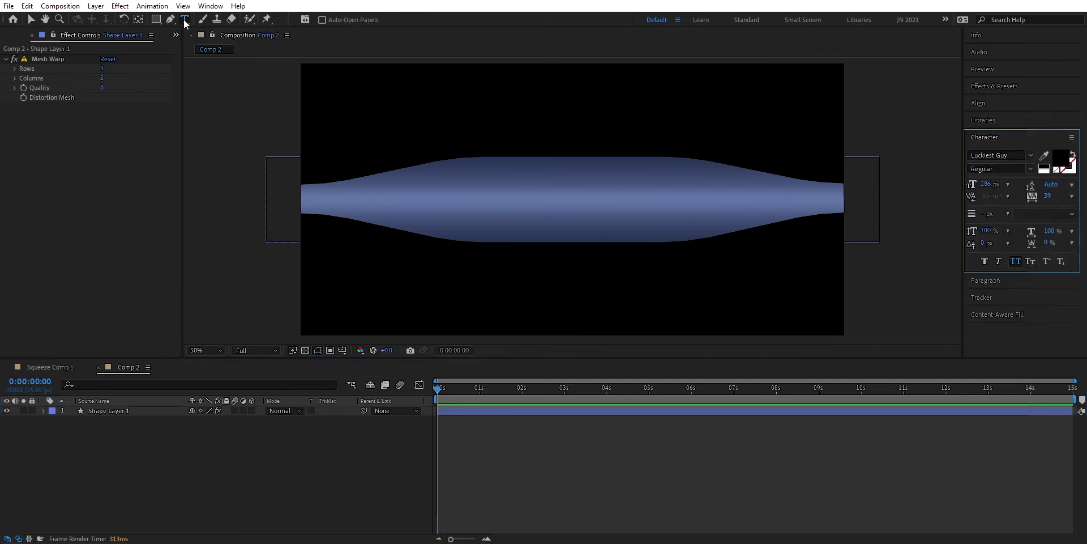
left_click(487, 200)
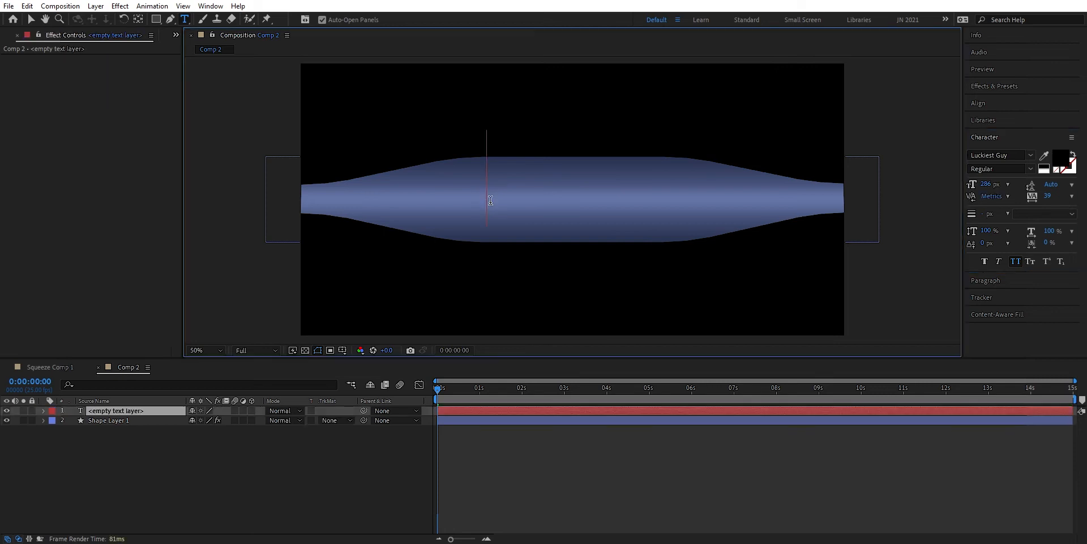
type("TEXT")
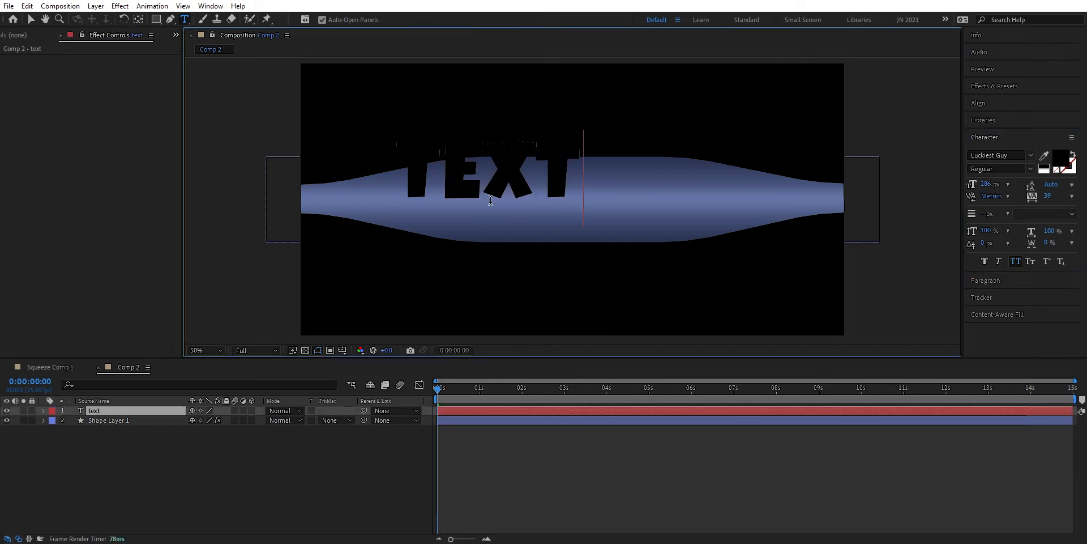
left_click(978, 103)
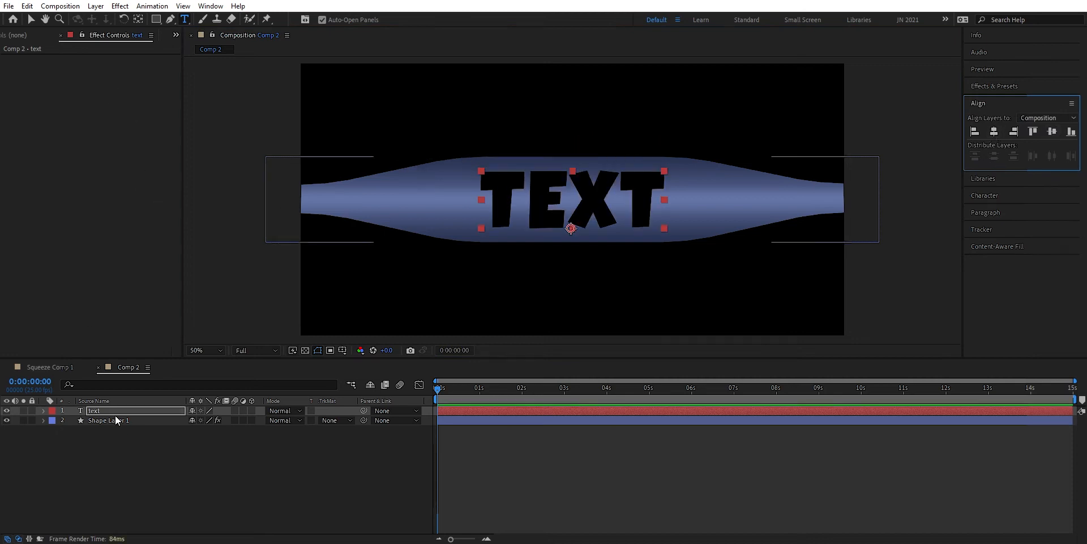
- Apply Bevel and Emboss to the text with Highlight and Shadow modes set to Normal
right_click(94, 409)
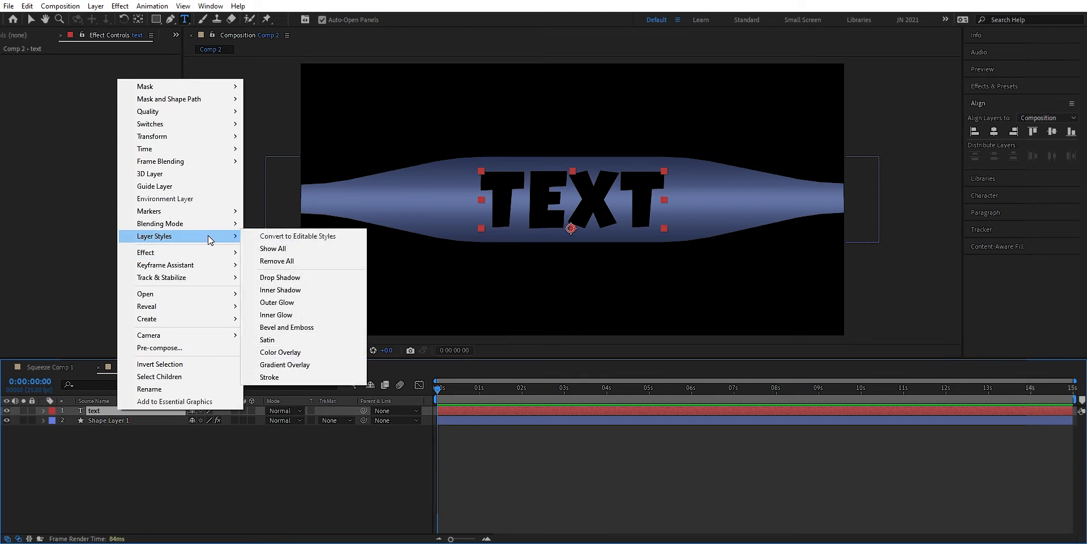
left_click(287, 326)
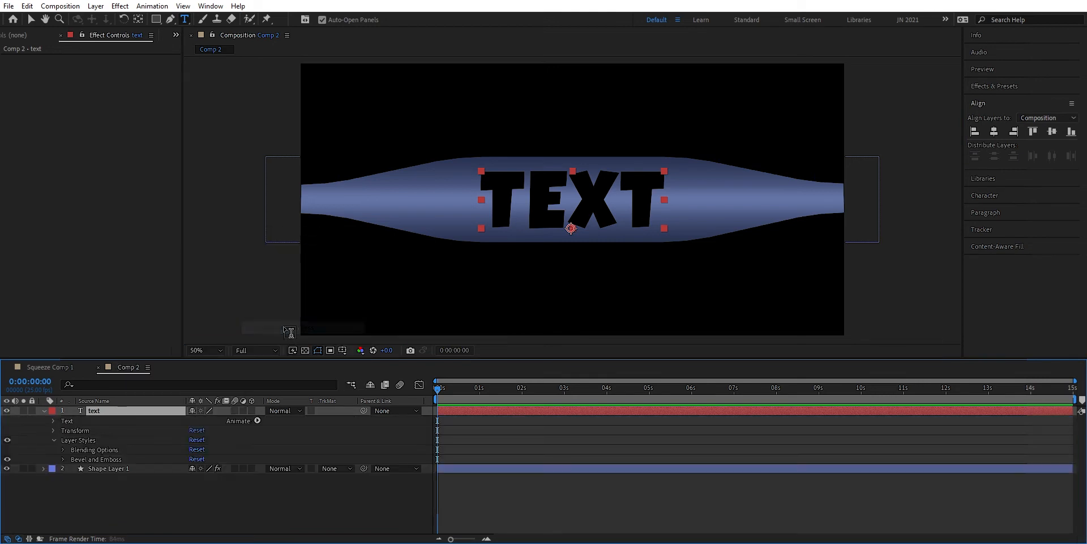
left_click(55, 459)
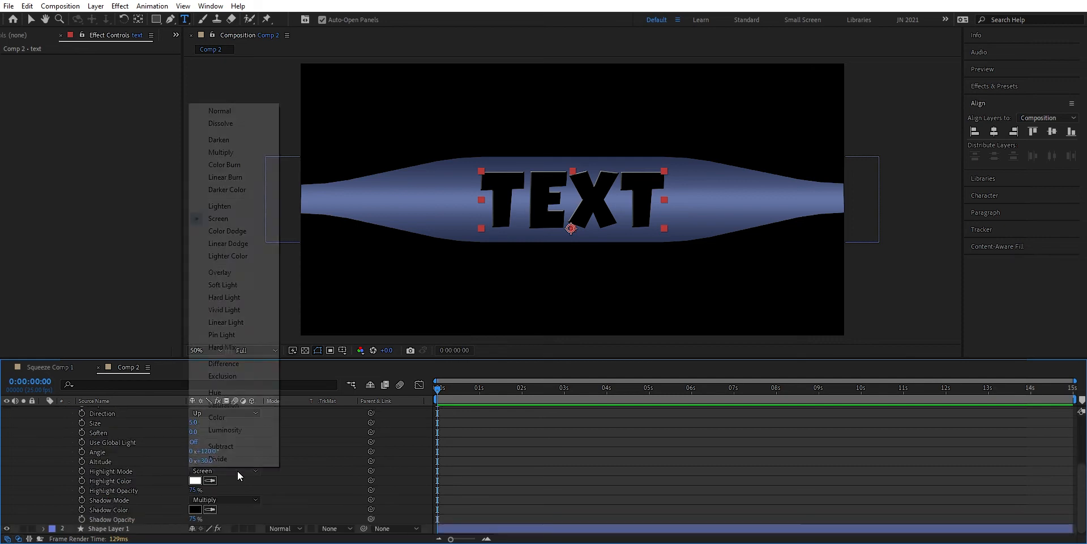
left_click(221, 472)
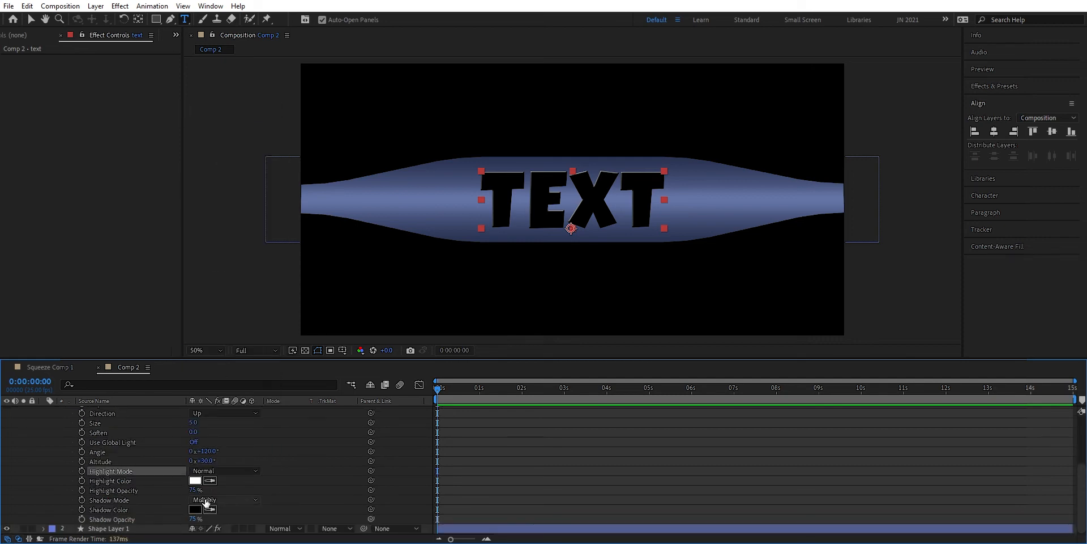
left_click(222, 500)
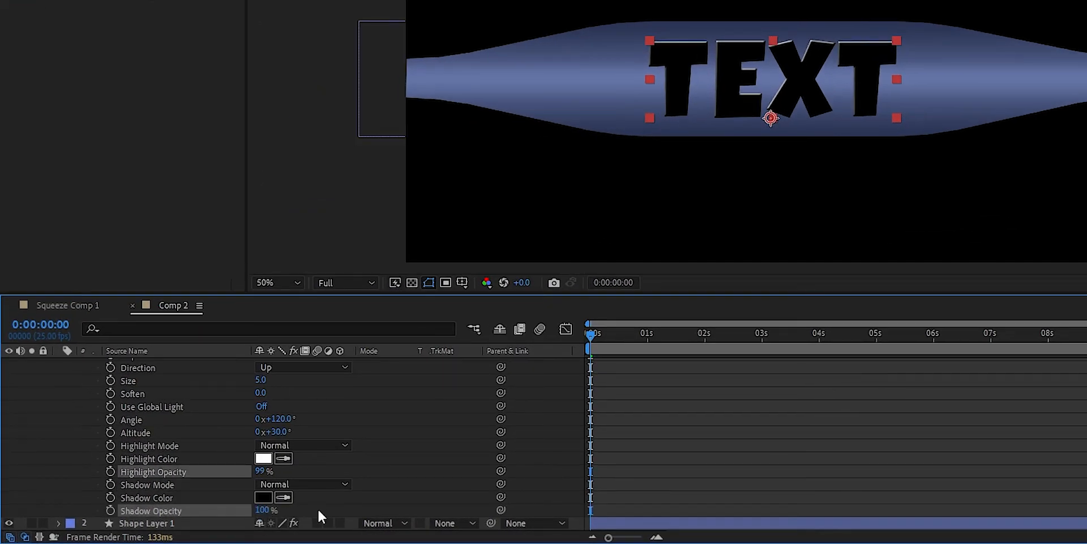
- Set a pale bluish highlight colour and a blue-grey shadow colour for the bevel
left_click(263, 457)
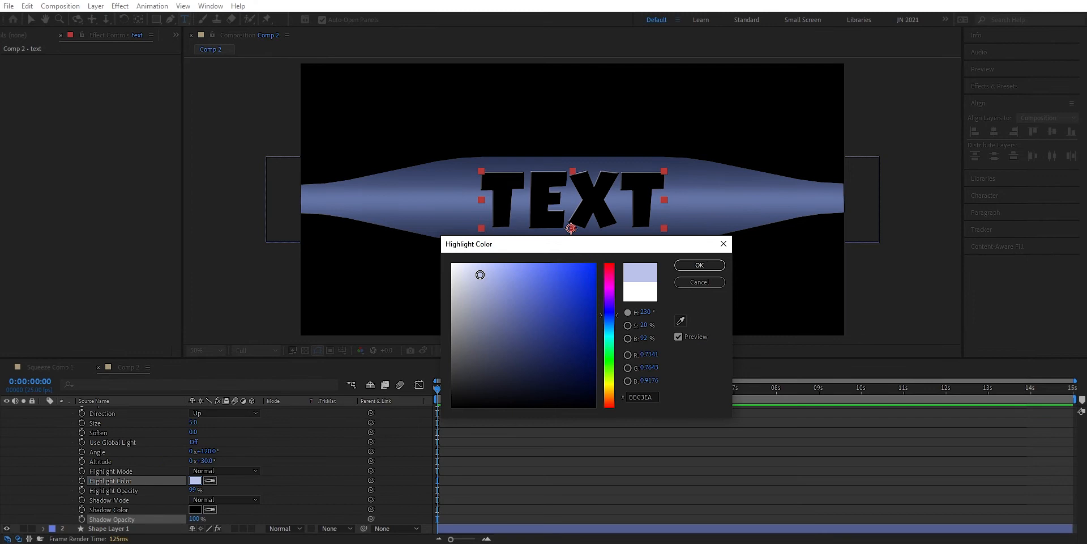
left_click(477, 260)
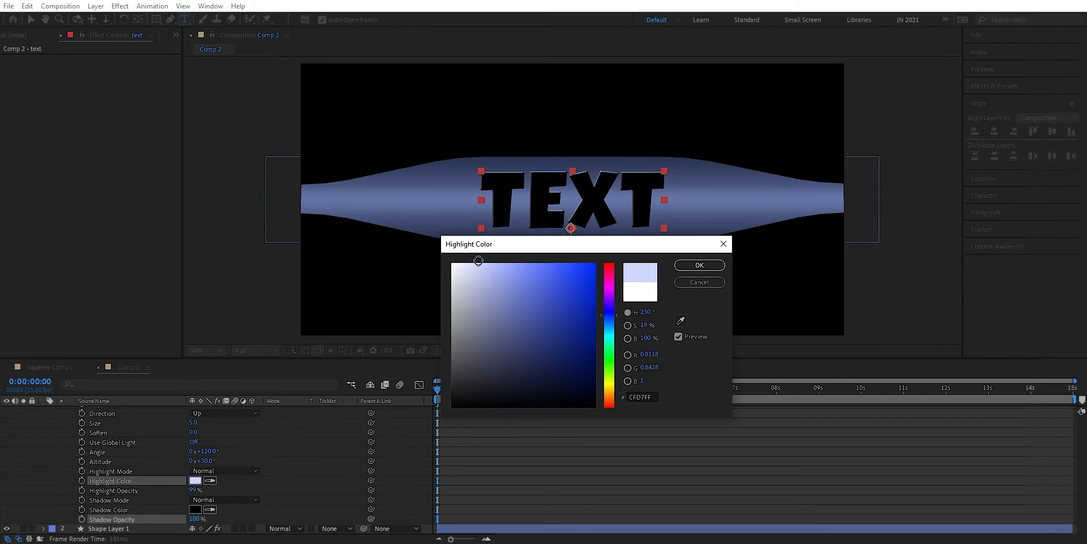
left_click(700, 265)
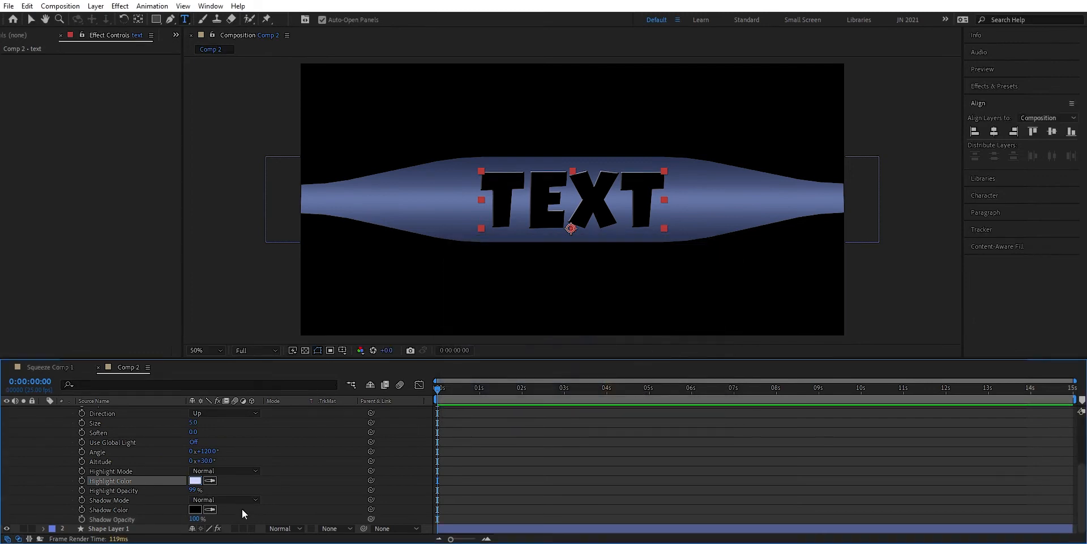
left_click(195, 509)
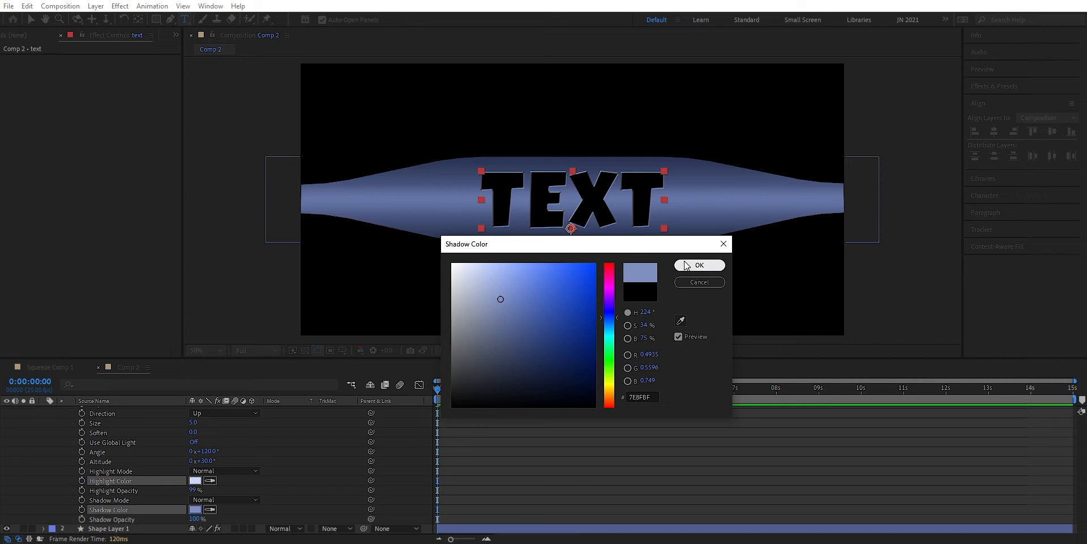
left_click(700, 265)
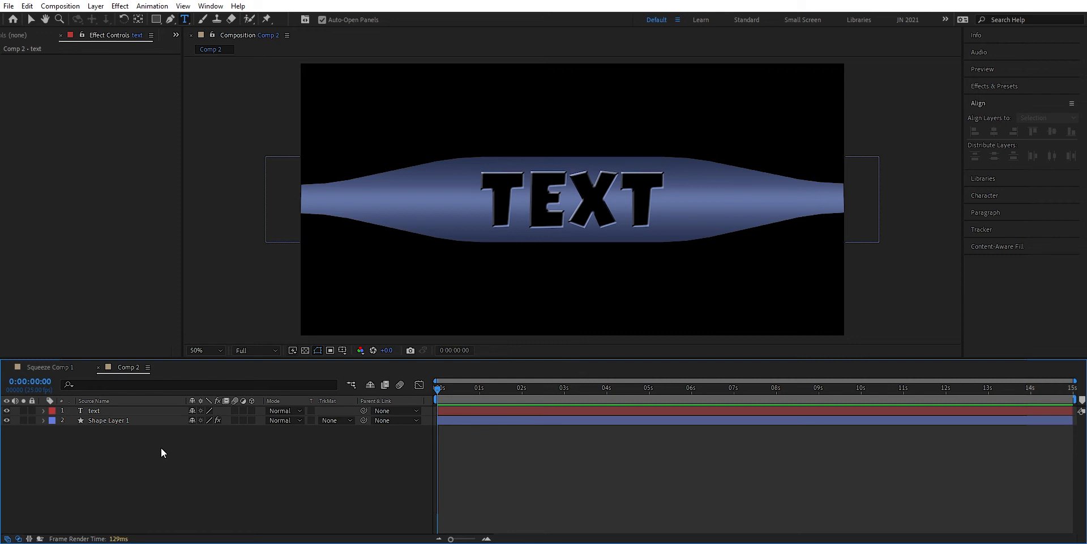
- Reveal the TEXT layer's Position property and enable its keyframe stopwatch
left_click(94, 410)
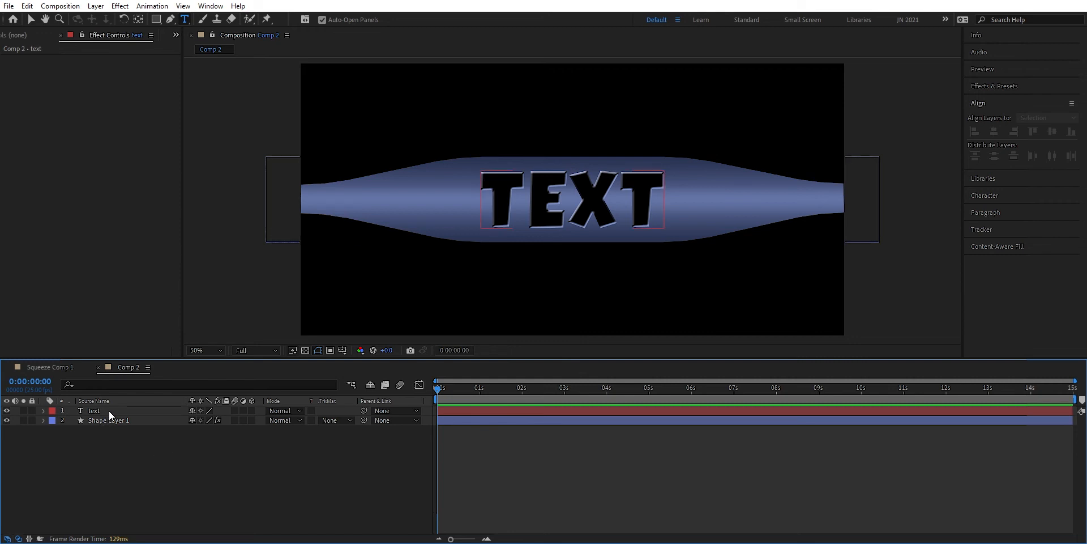
left_click(94, 410)
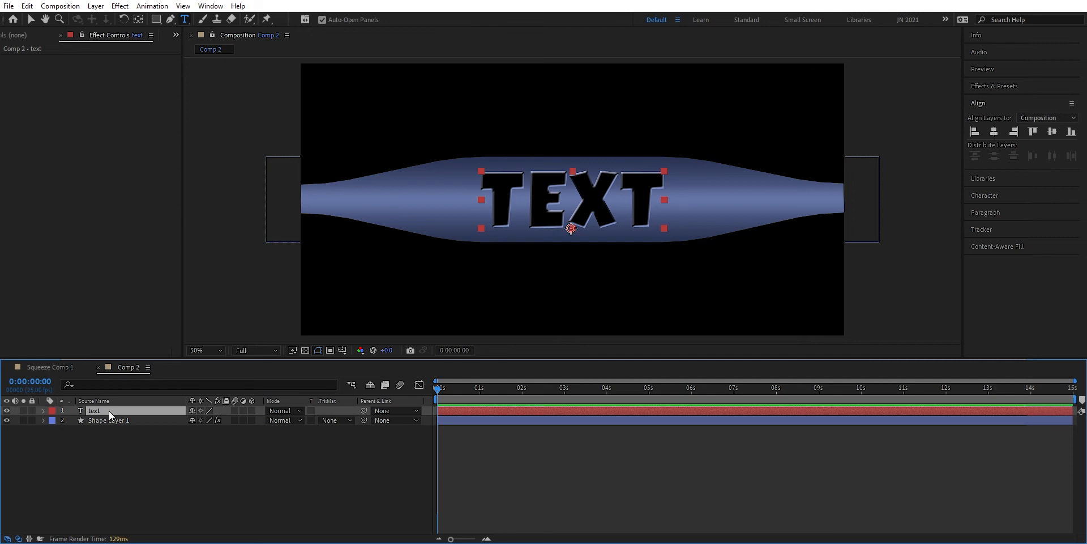
key("p")
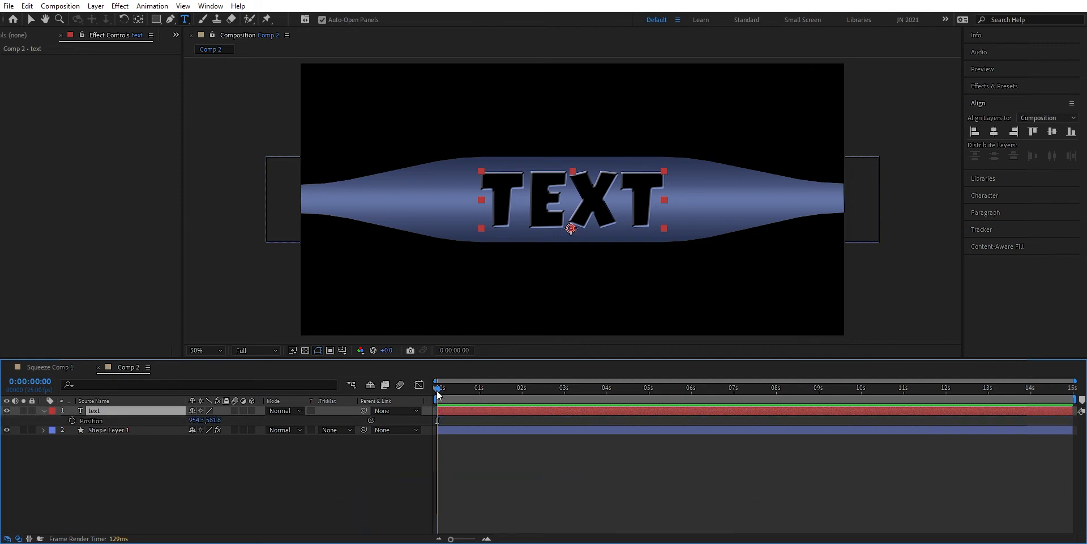
left_click(479, 387)
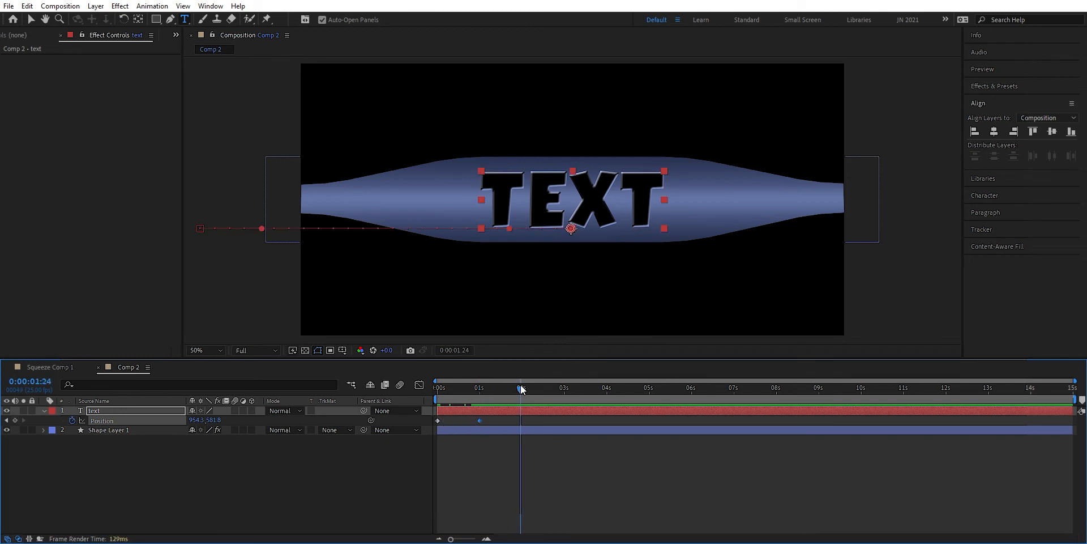
- Set position keyframes sliding the text left to right across three seconds and ease them with F9
left_click(521, 420)
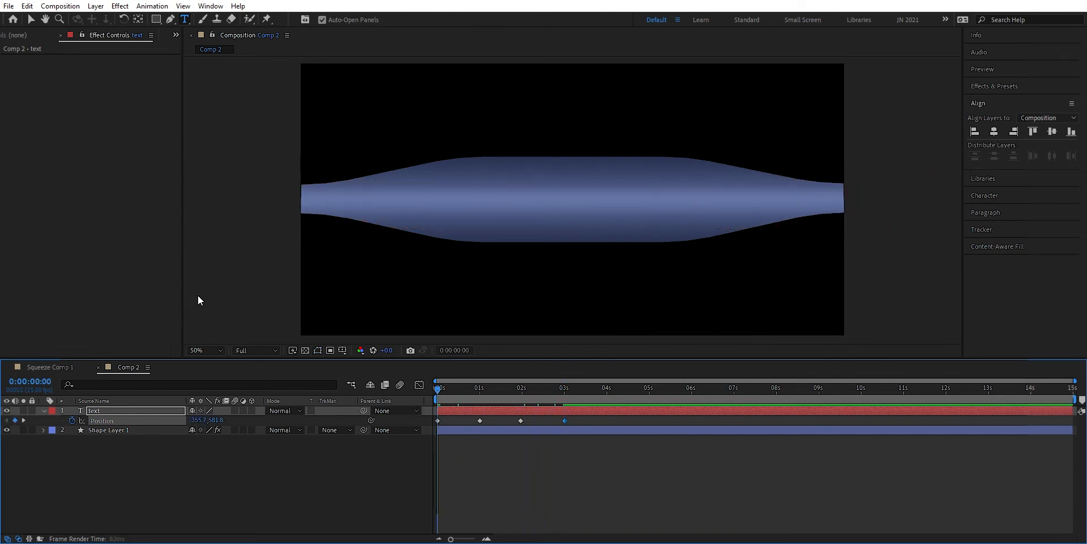
left_click(467, 387)
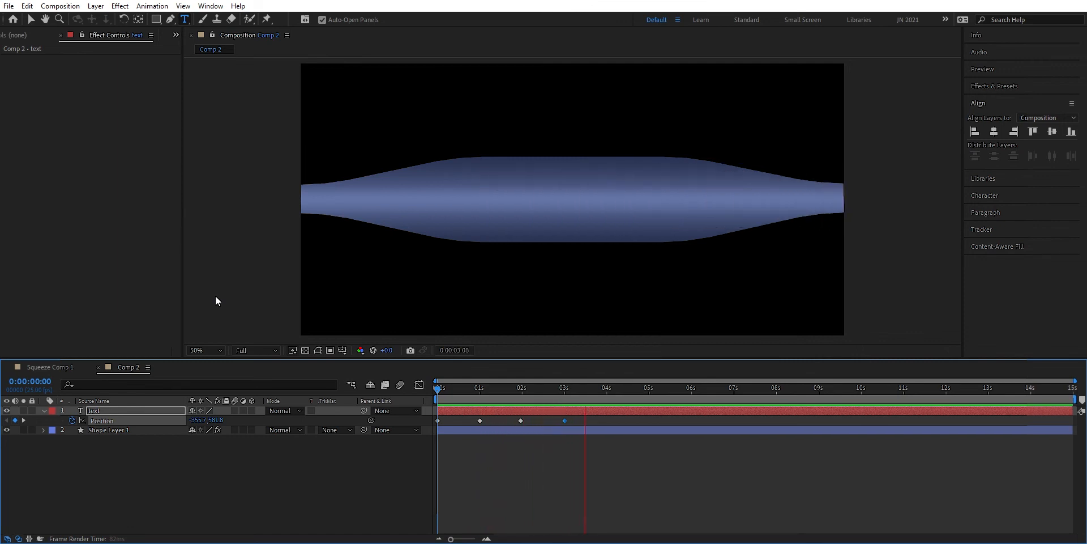
left_click(600, 387)
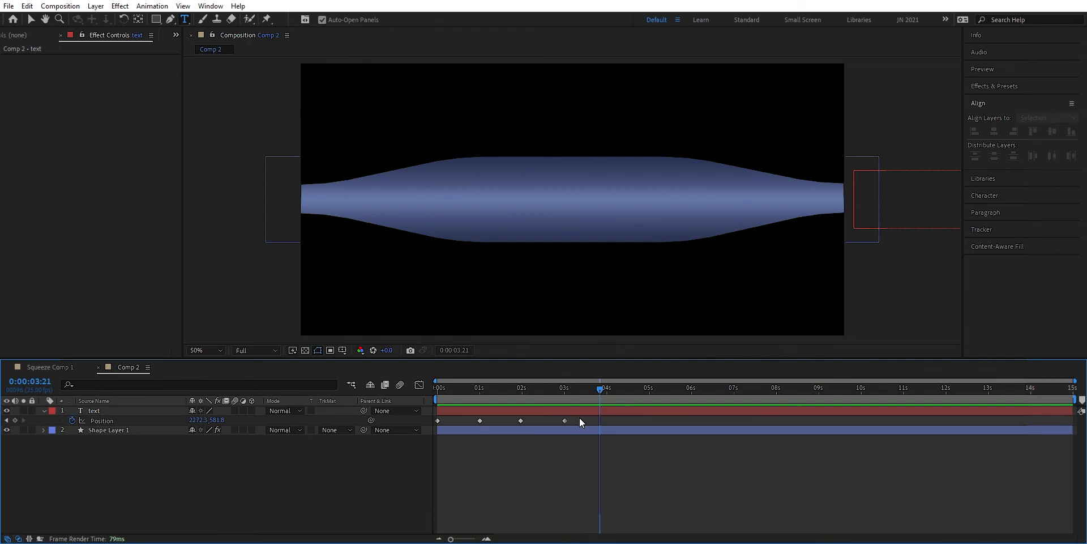
key("F9")
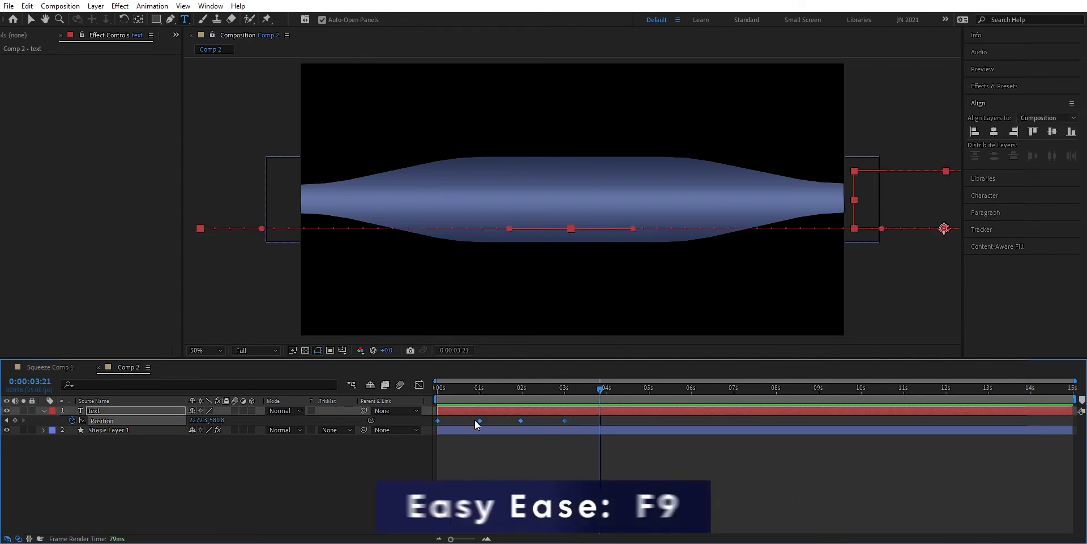
- Apply Easy Ease (F9) to all four Position keyframes and review the speed graph in the Graph Editor
key("F9")
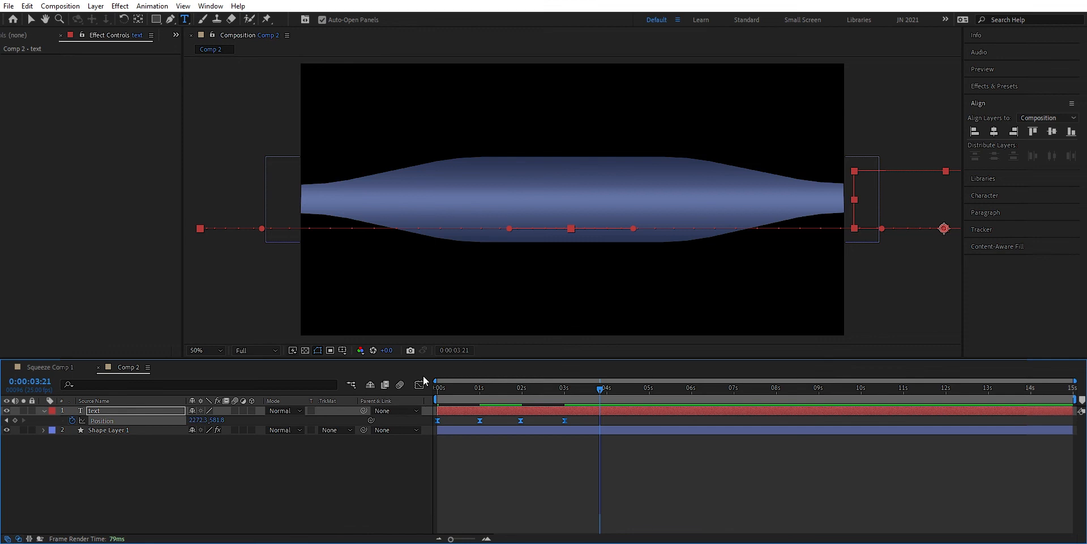
left_click(419, 385)
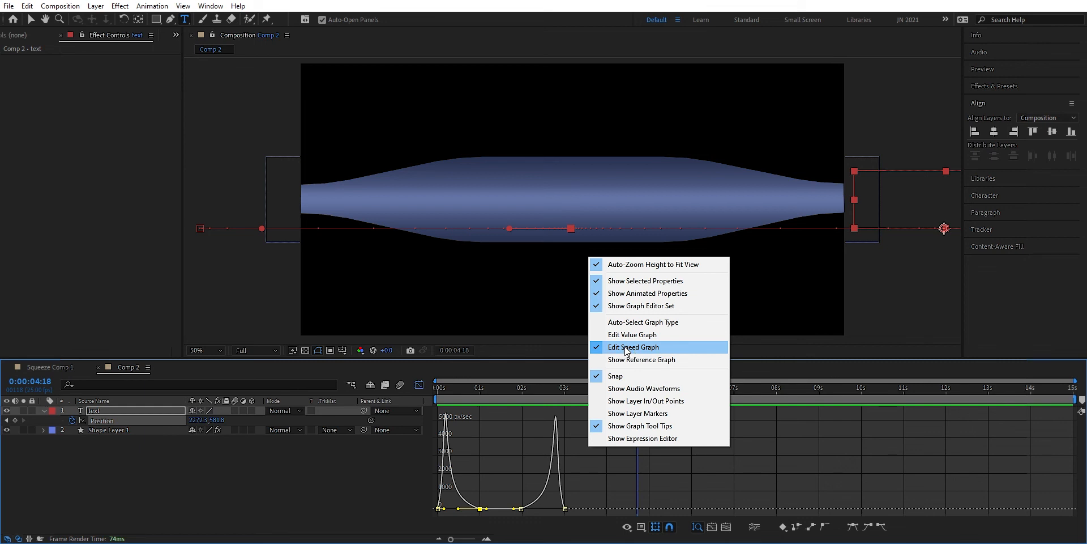
left_click(634, 346)
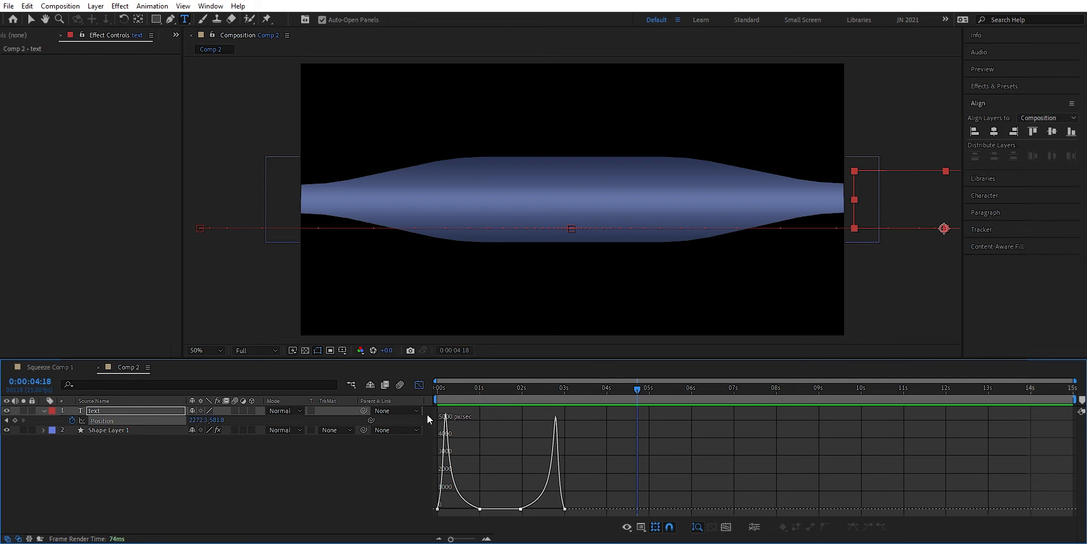
left_click(419, 385)
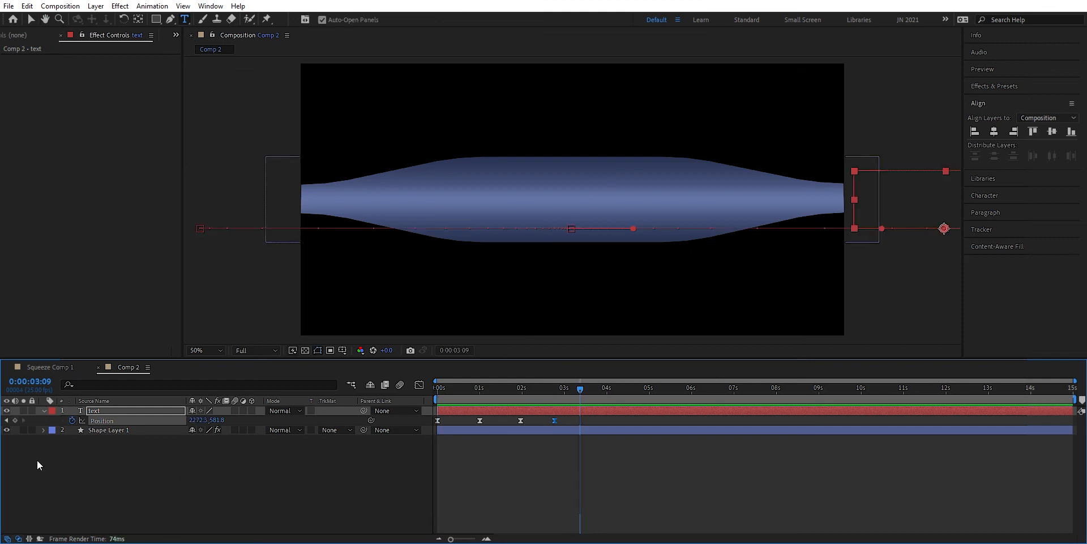
- Copy Mesh Warp from Shape Layer 1 onto the TEXT layer and check the title inside the tube
left_click(109, 430)
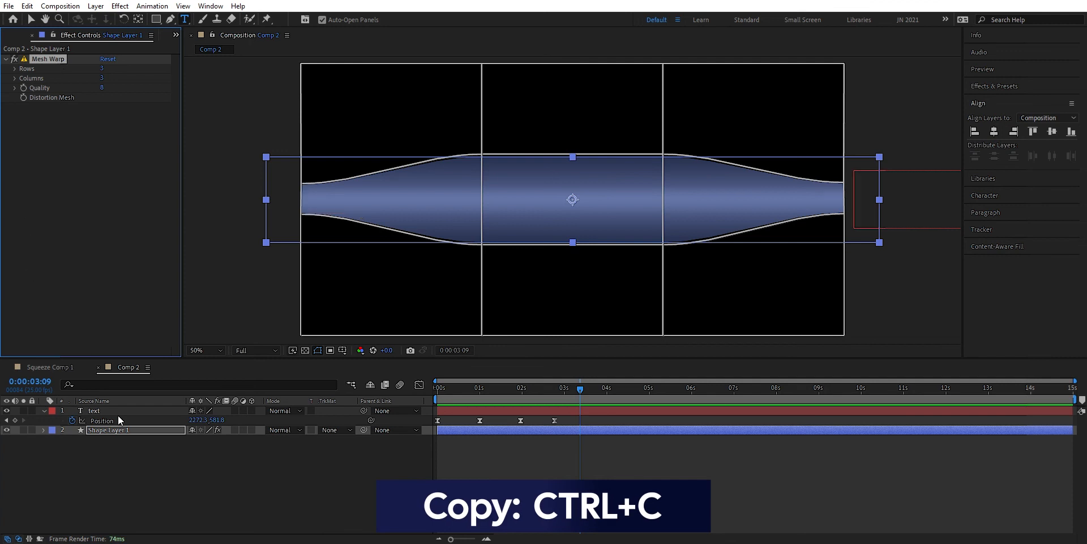
left_click(93, 410)
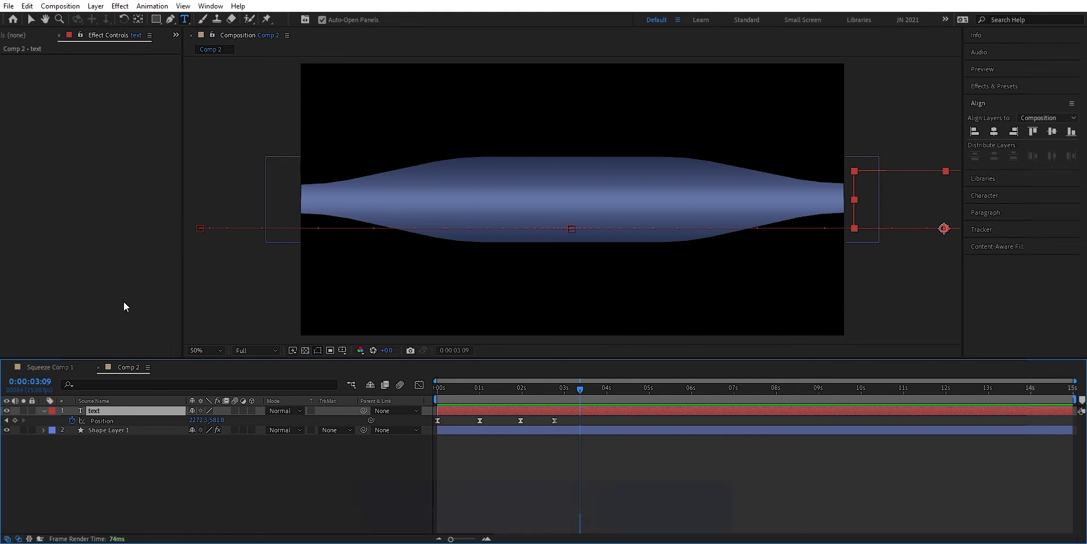
key("ctrl+v")
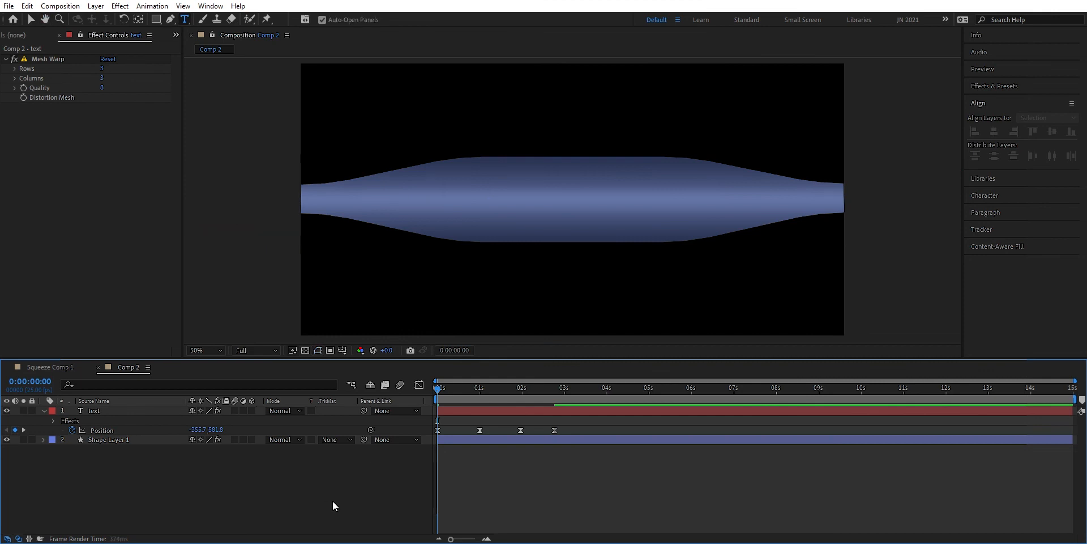
left_click(503, 387)
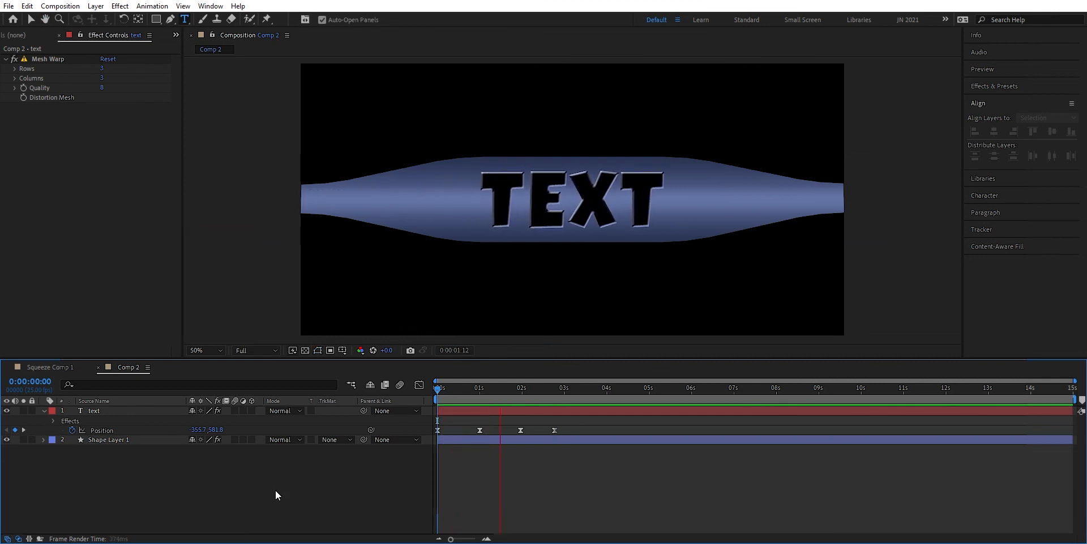